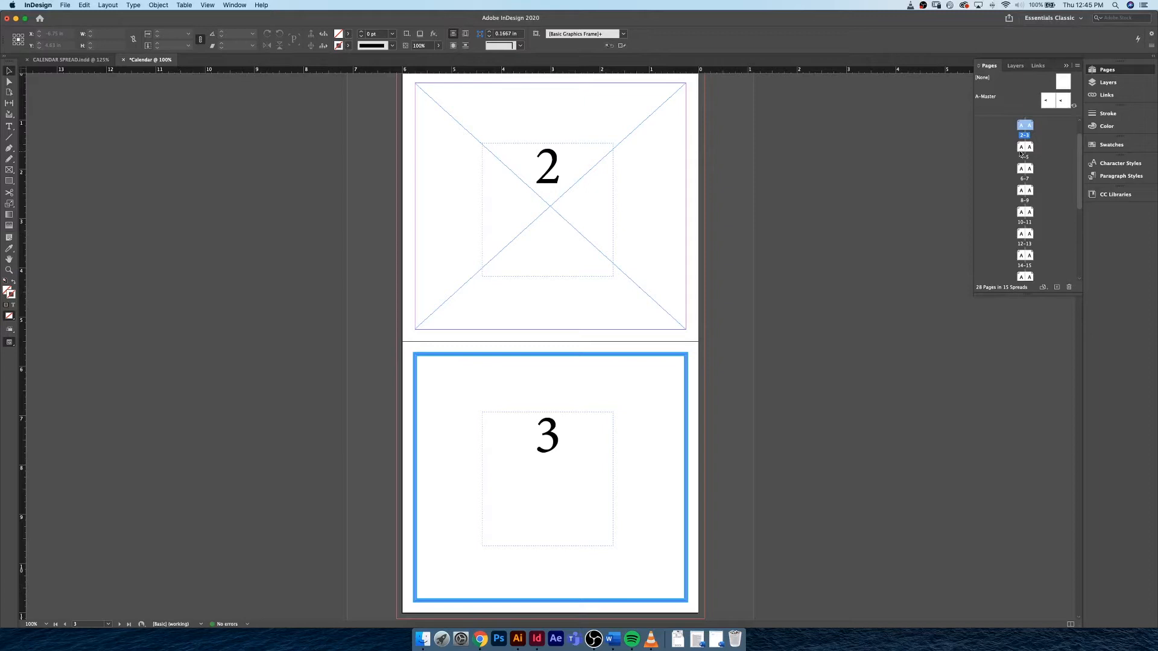
pyautogui.moveTo(1026, 134)
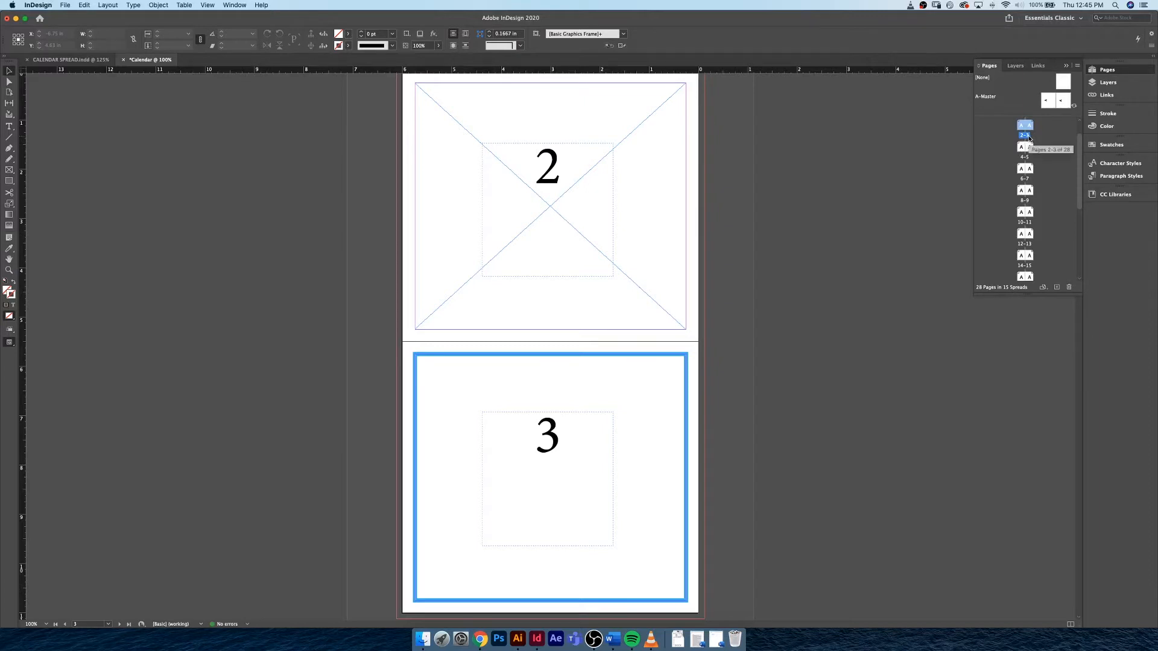
# - Scroll the calendar pages, then open Print Booklet from the File menu
pyautogui.scroll(-3)
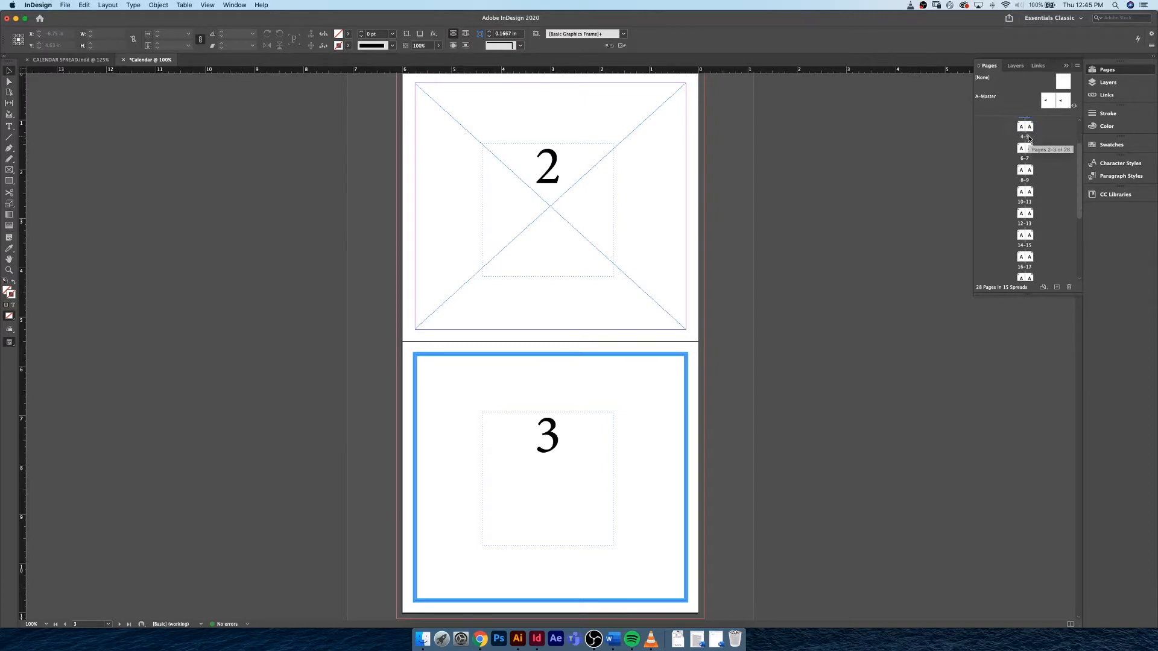
pyautogui.scroll(-3)
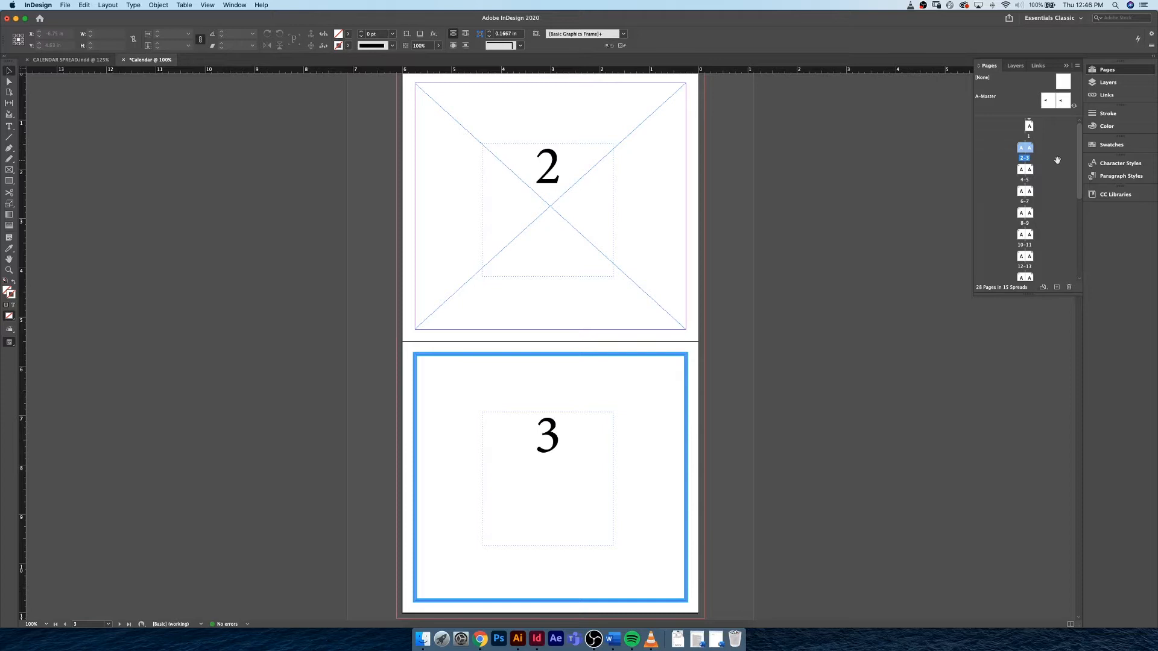
pyautogui.moveTo(747, 209)
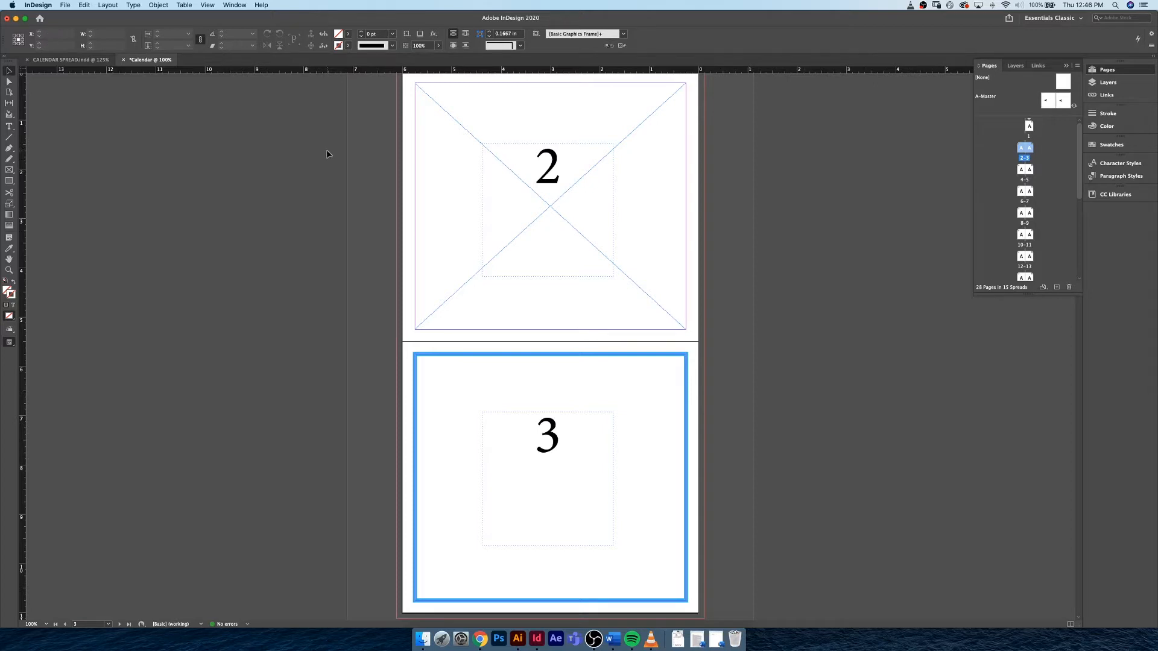
pyautogui.click(66, 5)
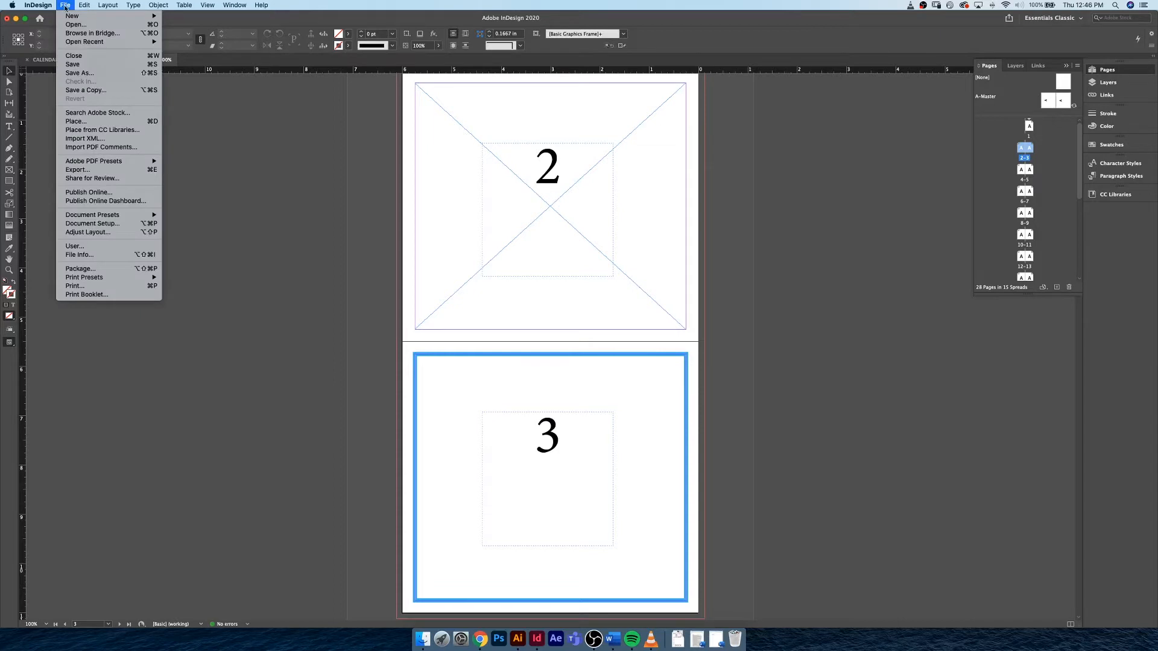
pyautogui.moveTo(73, 286)
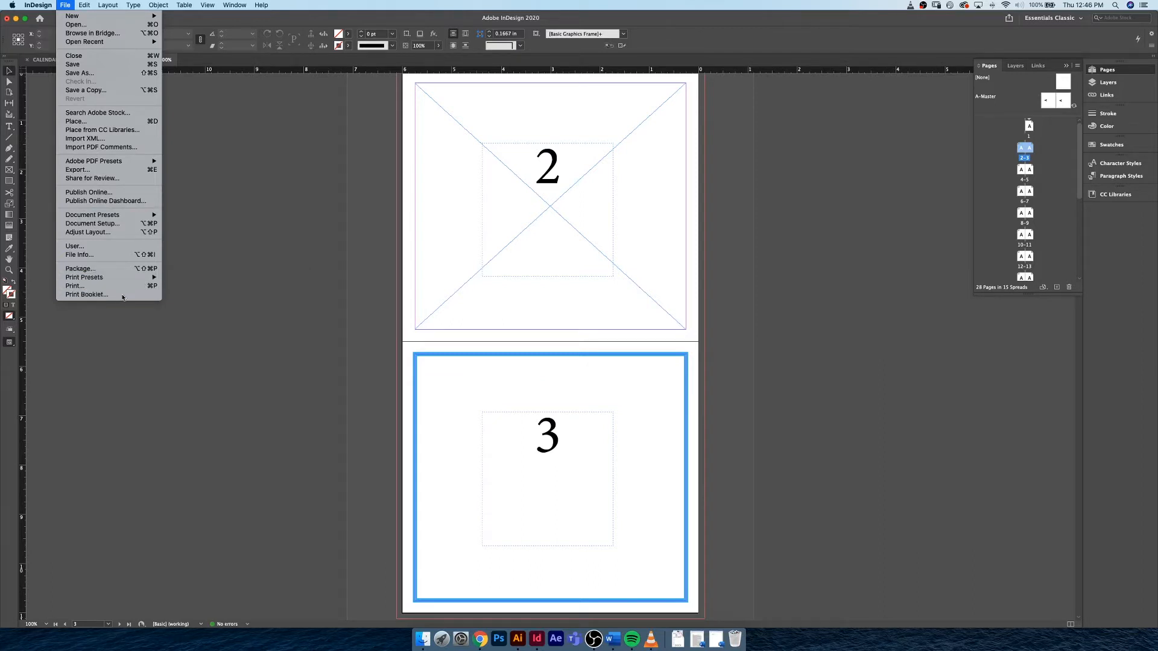
pyautogui.click(87, 294)
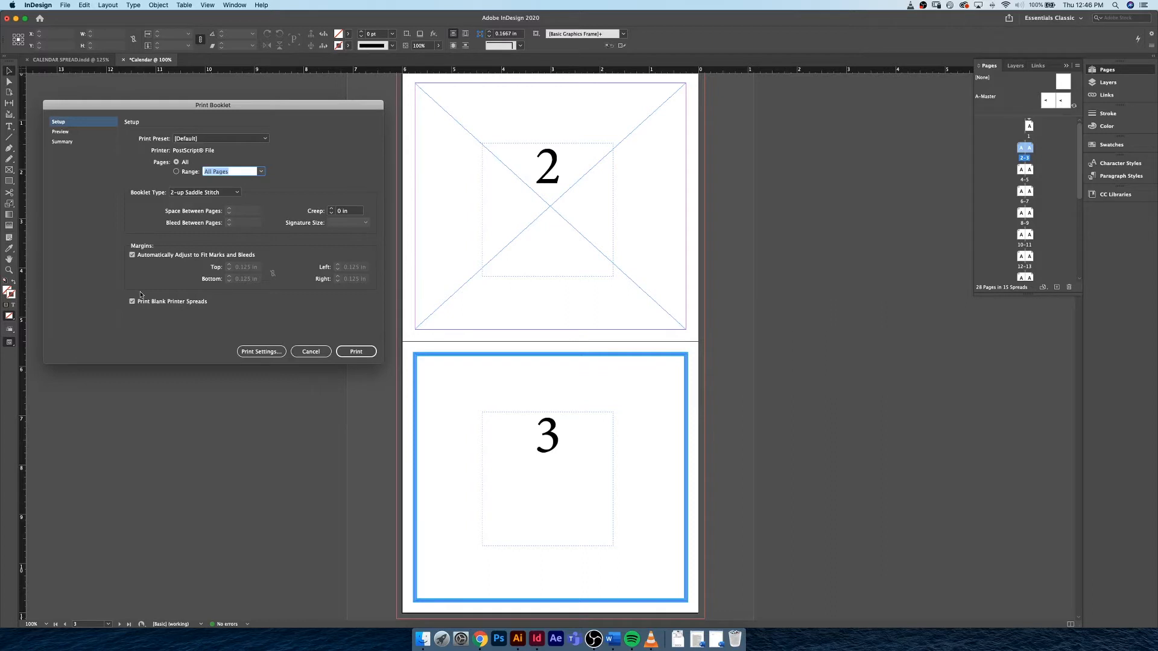
pyautogui.moveTo(47, 358)
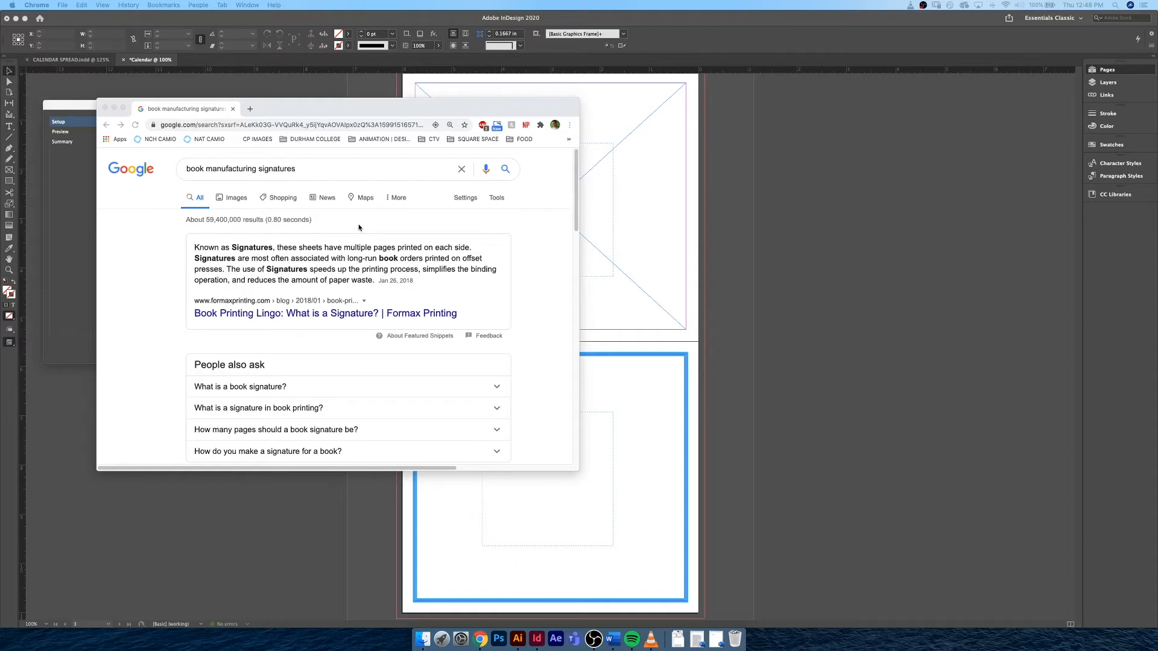
pyautogui.moveTo(276, 262)
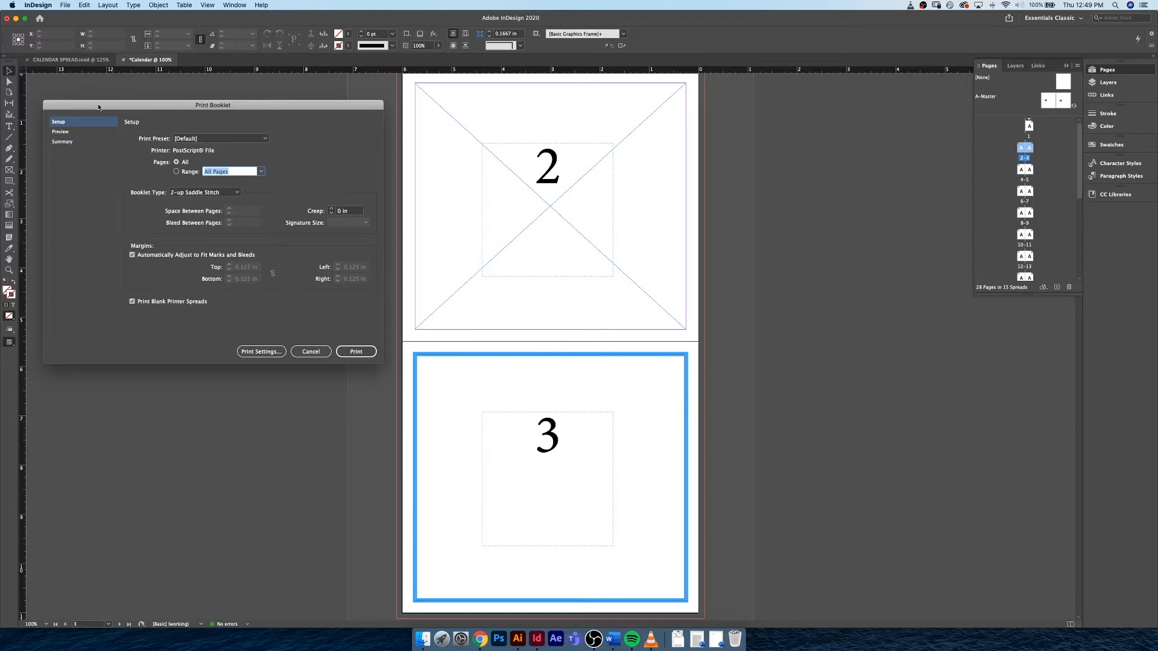
pyautogui.moveTo(78, 136)
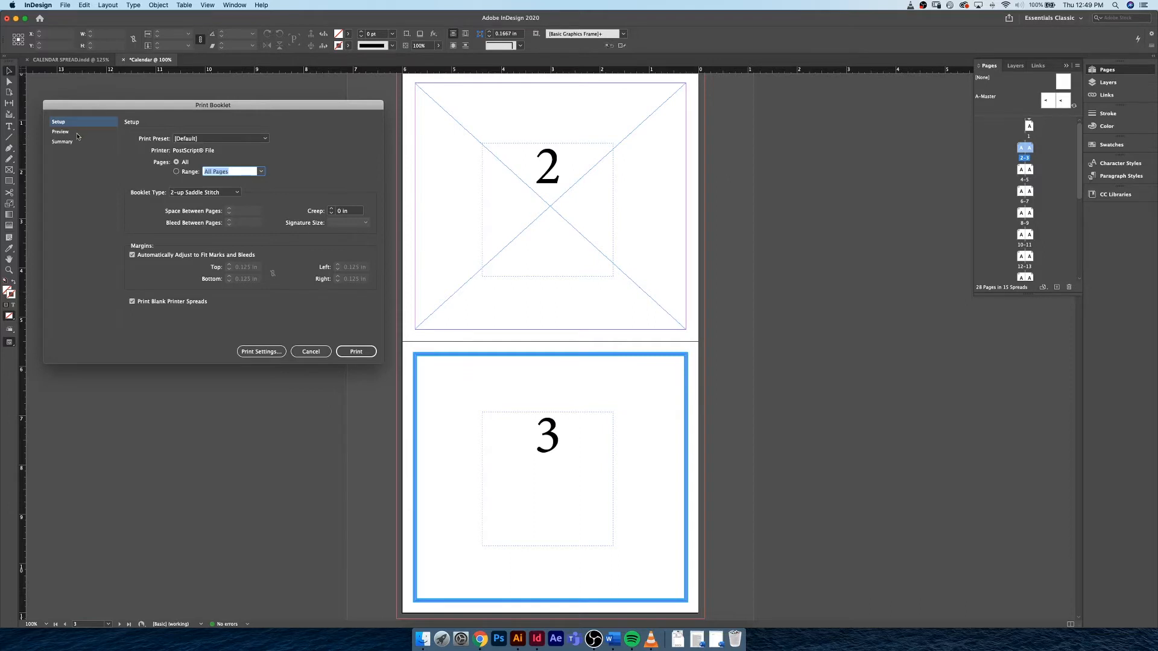
# - Preview spreads 3, 1, 8 (pages 8 and 21) and 14 (pages 14 and 15), then cancel
pyautogui.click(61, 131)
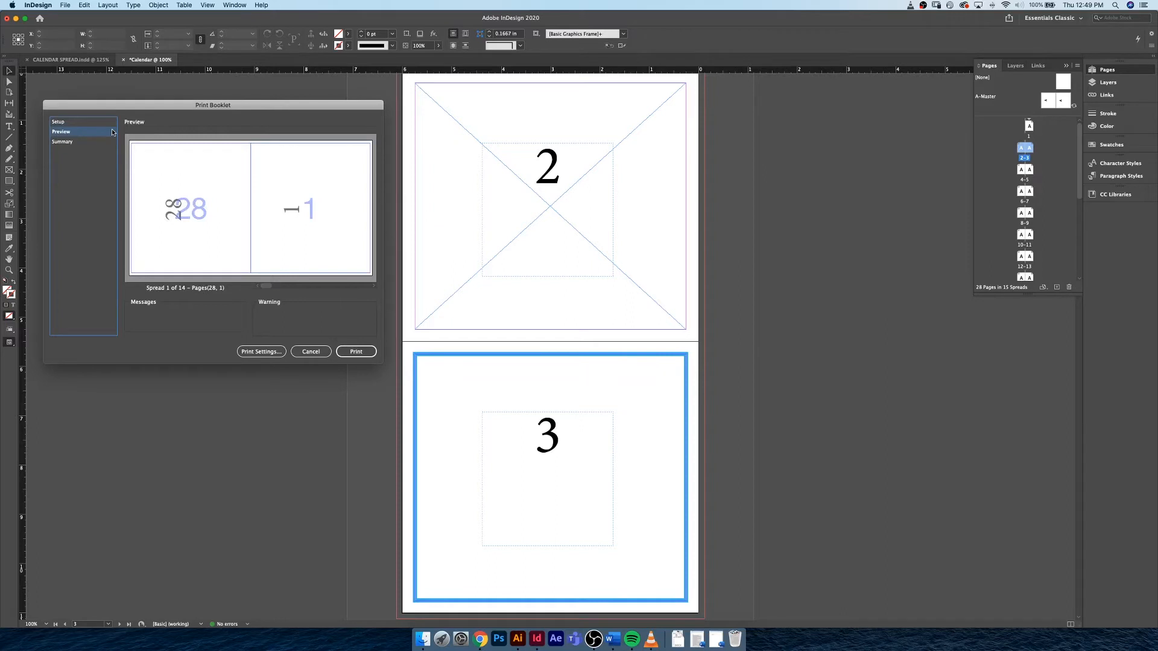
pyautogui.moveTo(198, 239)
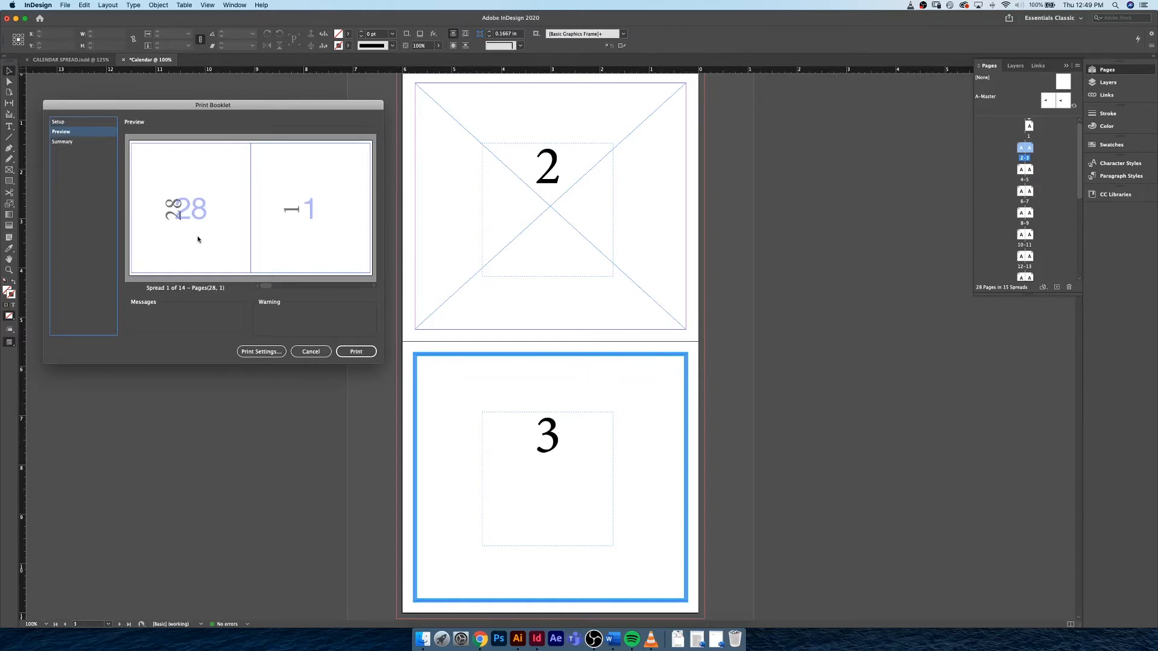
pyautogui.moveTo(194, 224)
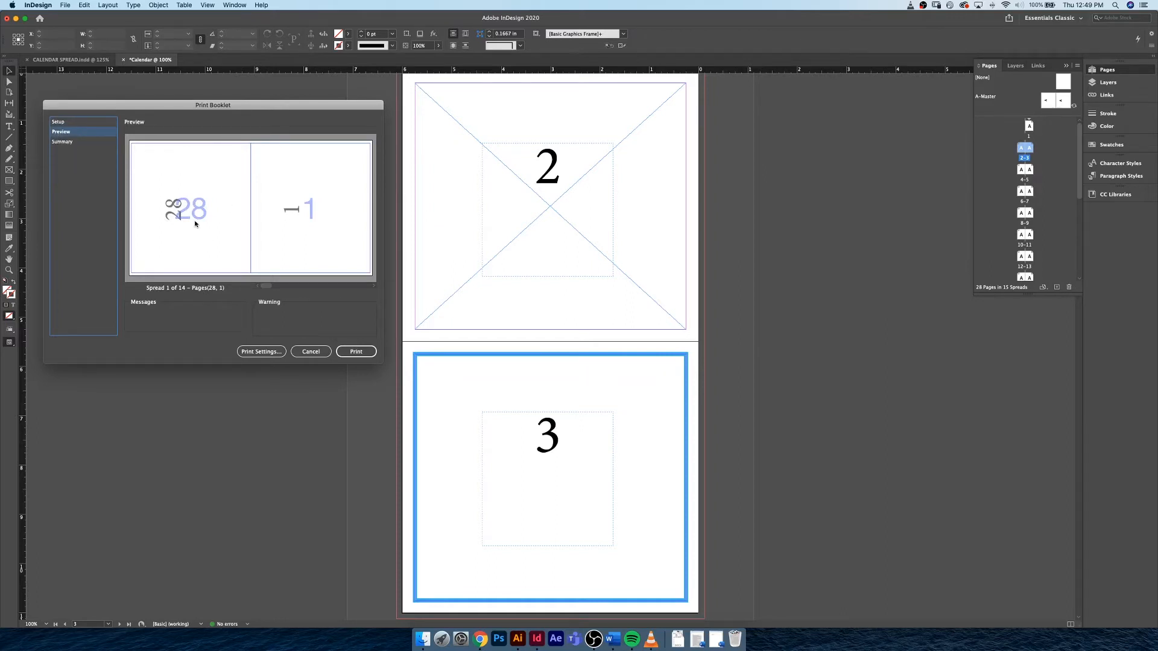
pyautogui.click(371, 287)
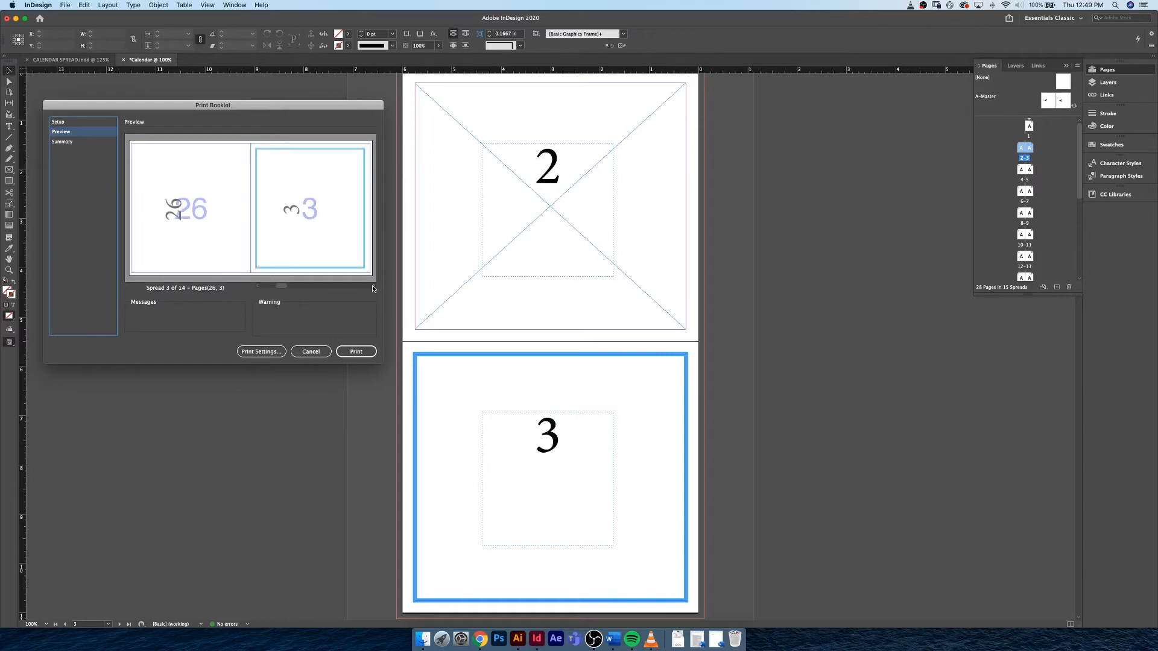
pyautogui.moveTo(280, 287); pyautogui.dragTo(288, 286)
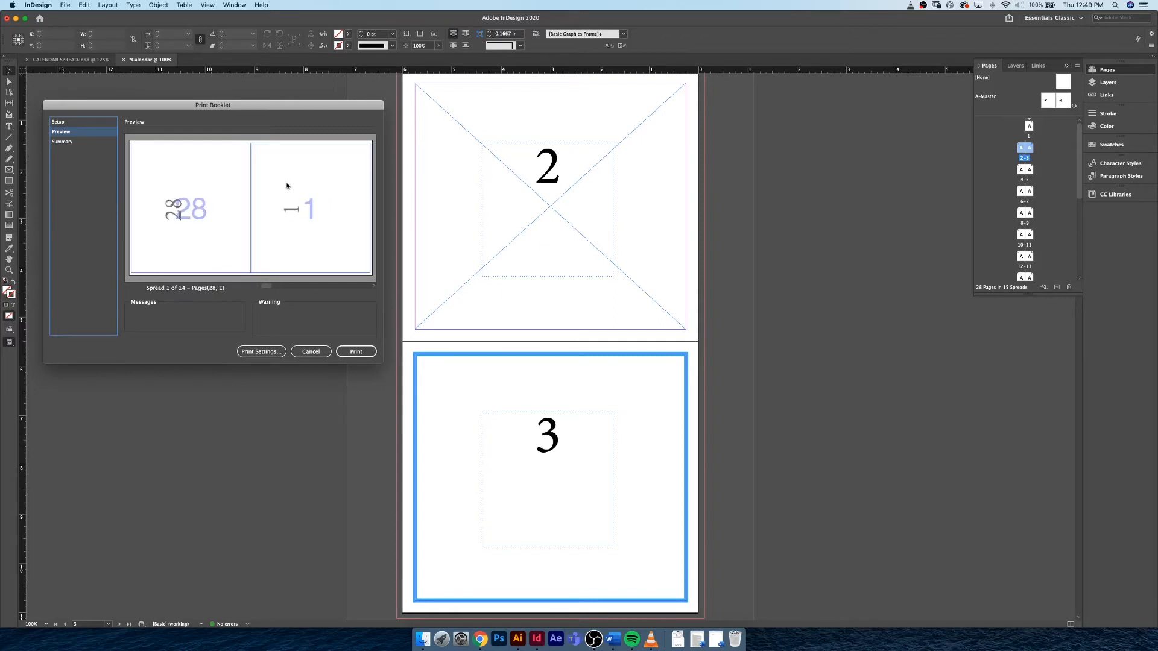
pyautogui.moveTo(135, 221)
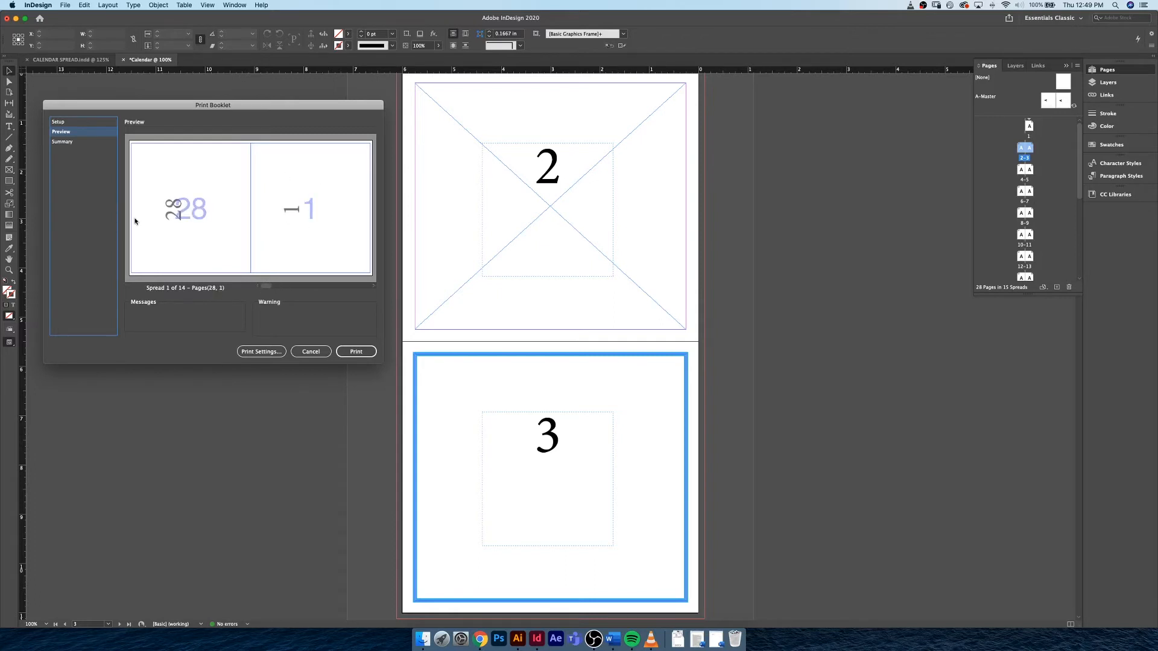
pyautogui.moveTo(375, 303)
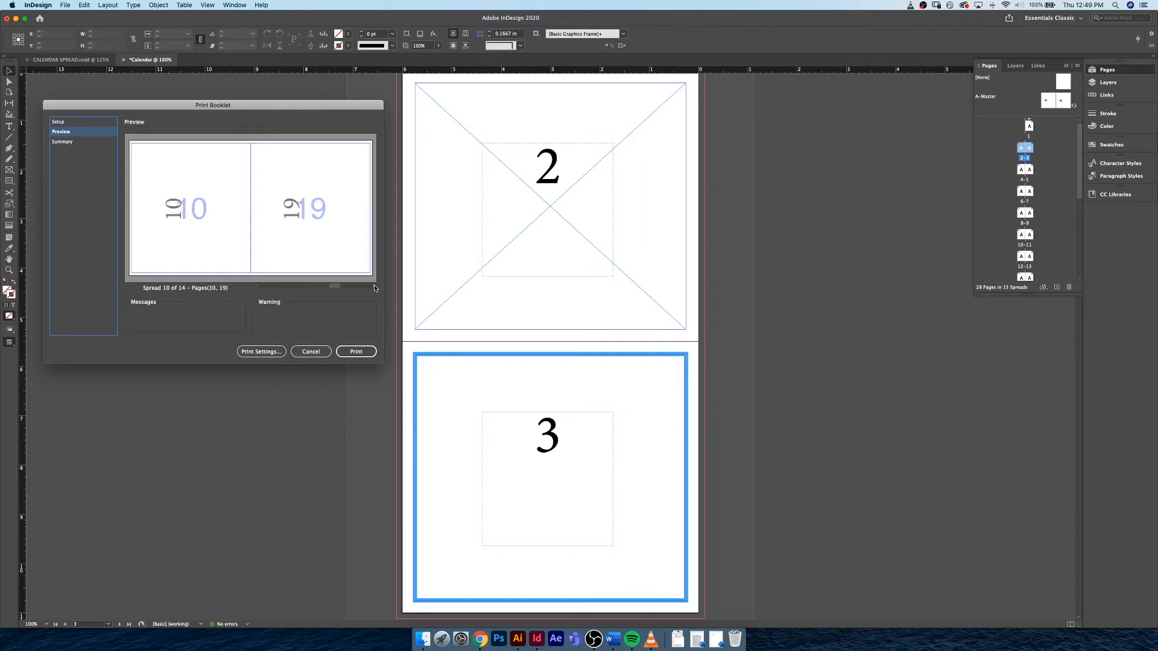
pyautogui.moveTo(333, 287); pyautogui.dragTo(319, 286)
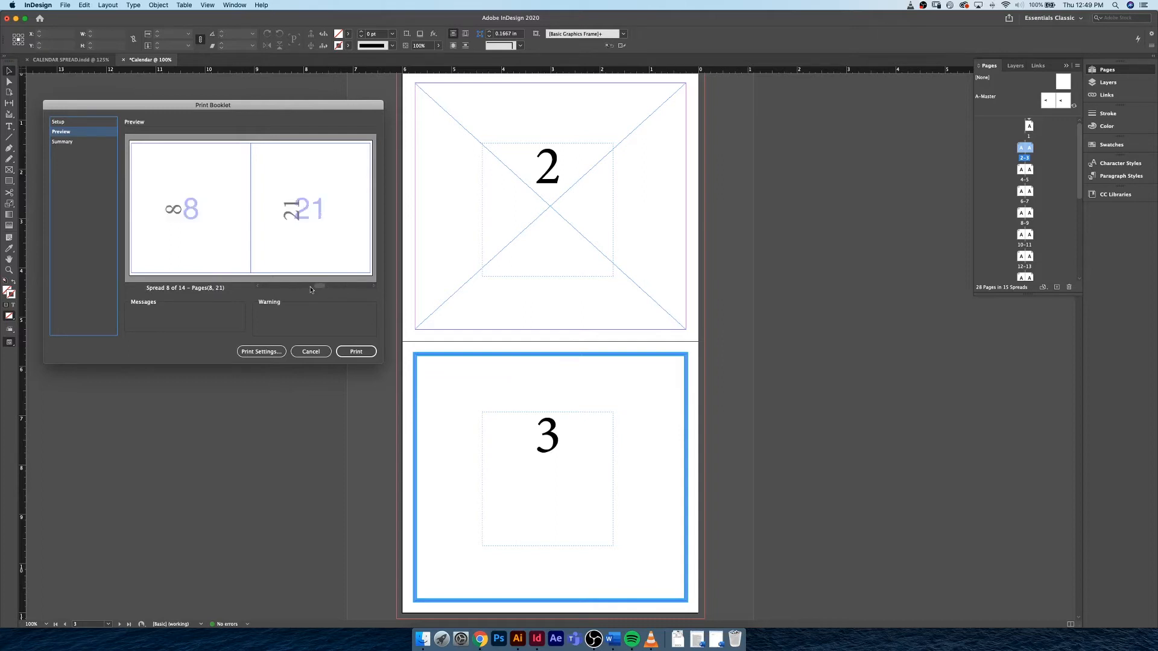
pyautogui.moveTo(257, 289)
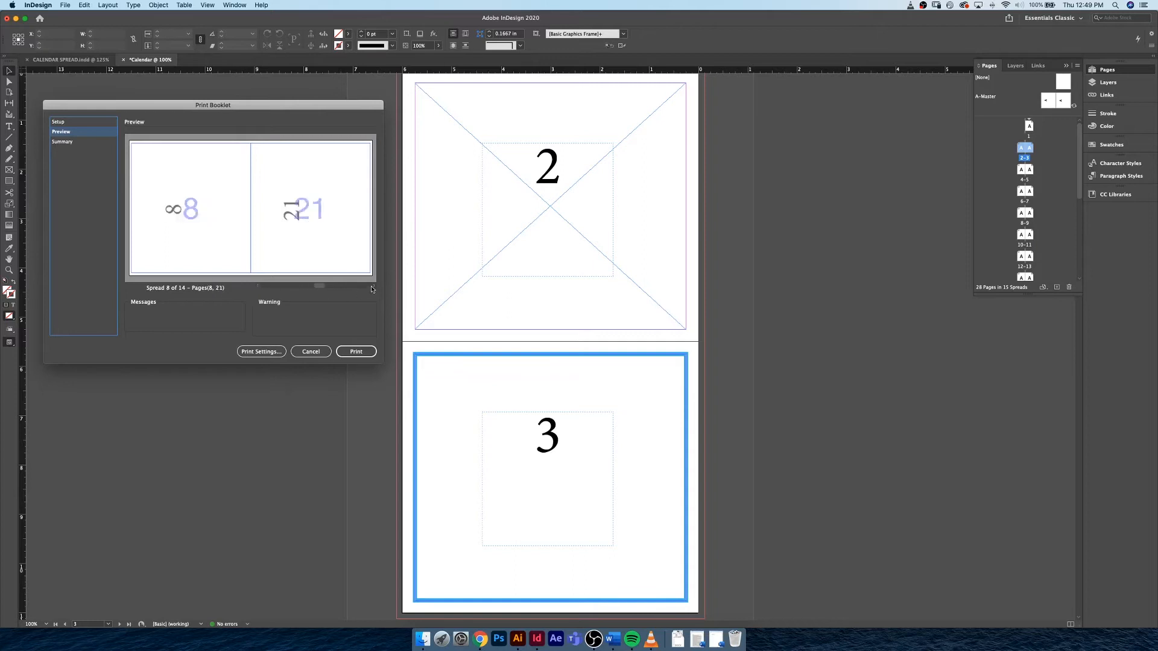
pyautogui.click(362, 287)
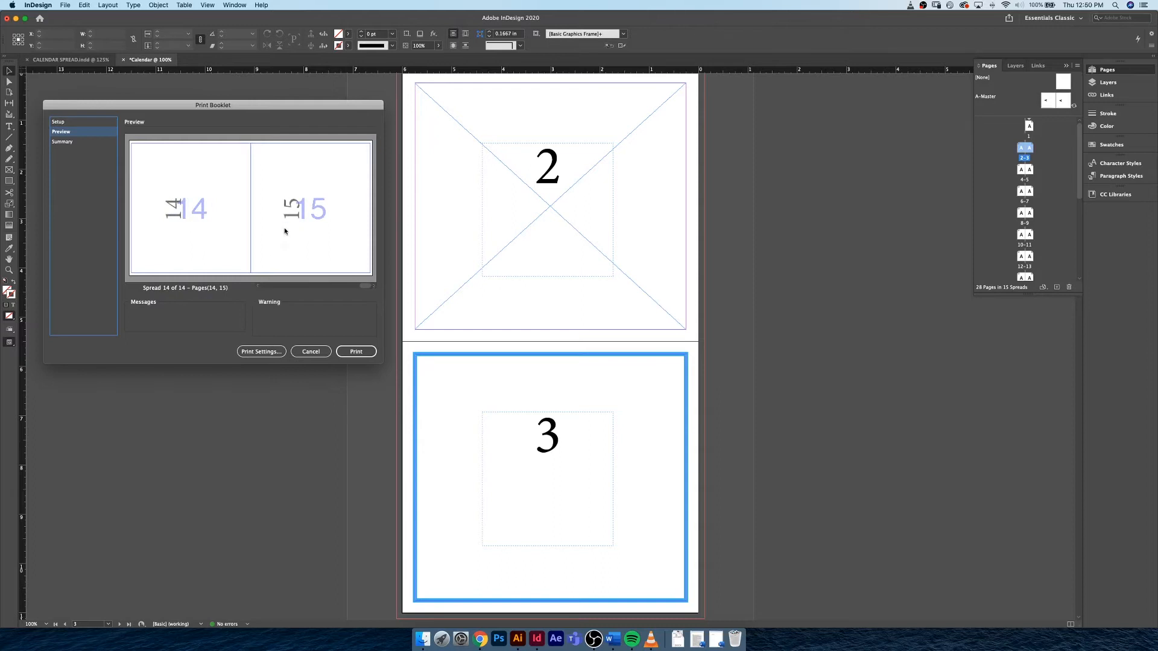
pyautogui.moveTo(247, 232)
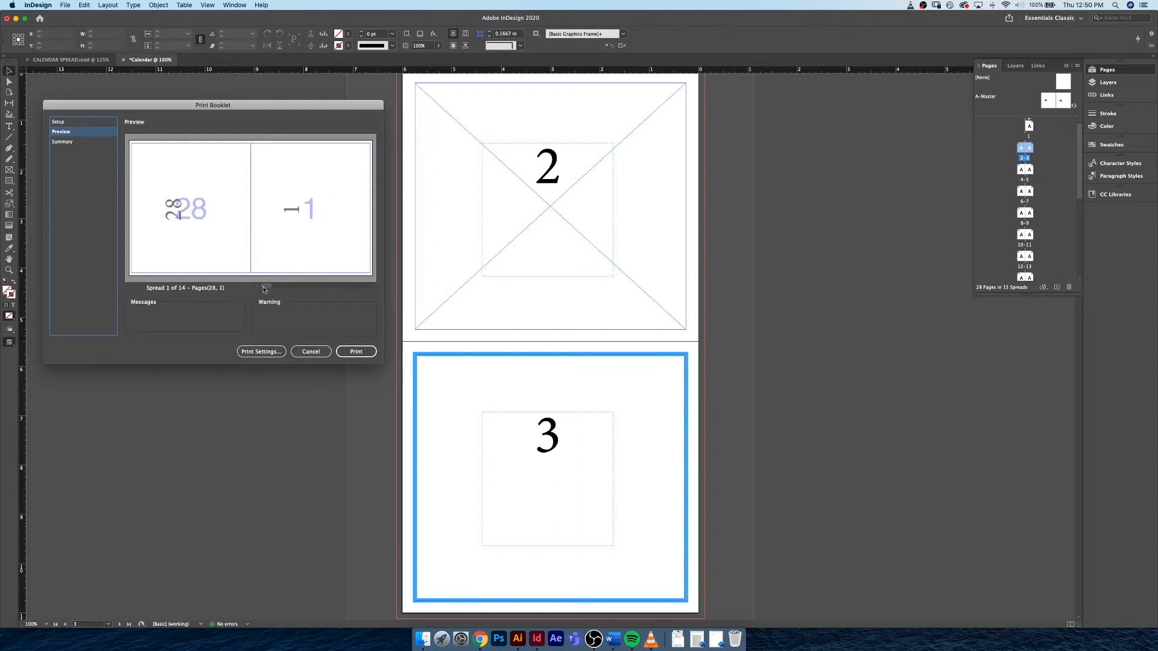
pyautogui.moveTo(211, 189)
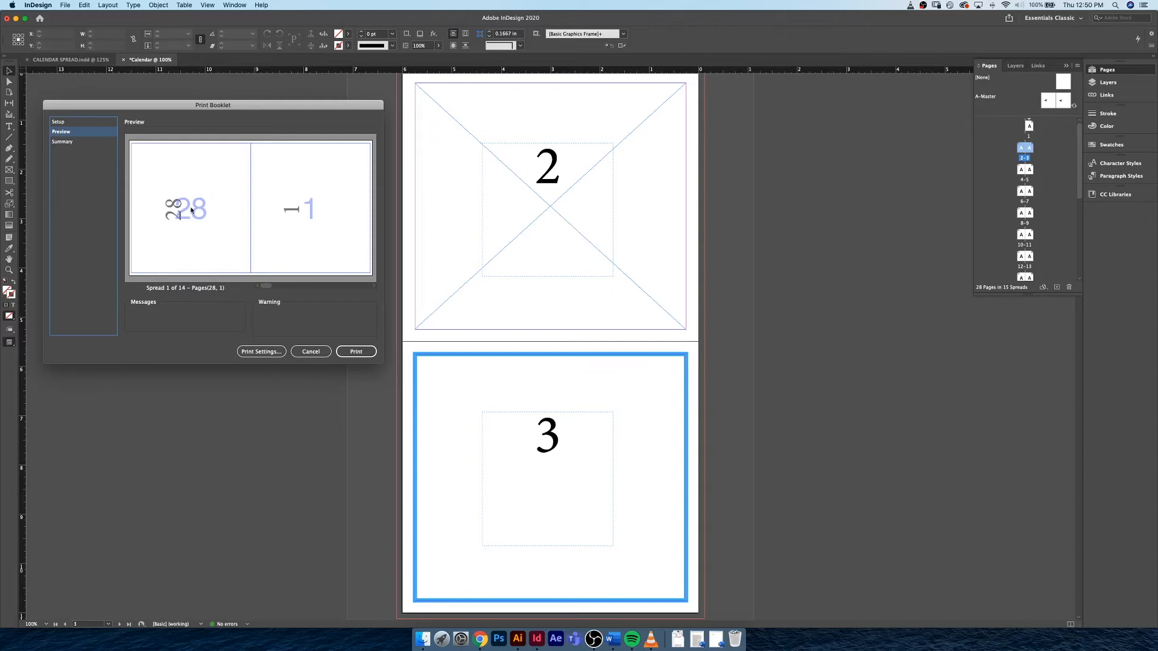
pyautogui.click(310, 351)
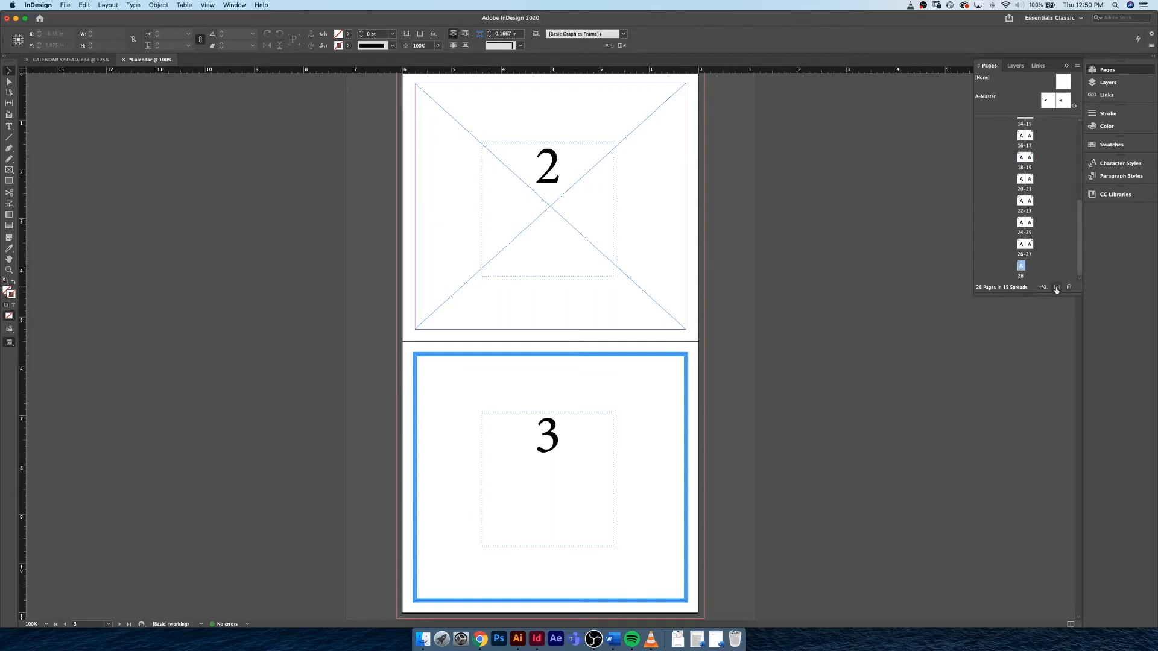
# - Delete page 28, reopen Print Booklet to check the blank-page padding, then cancel
pyautogui.click(1068, 287)
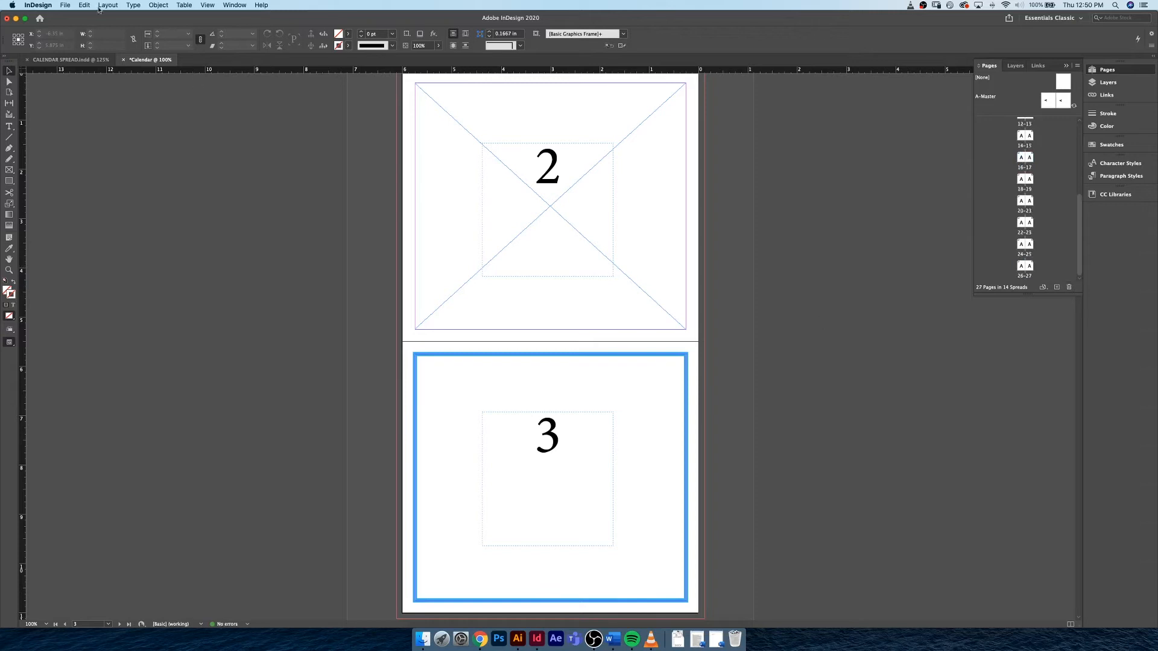
pyautogui.click(65, 5)
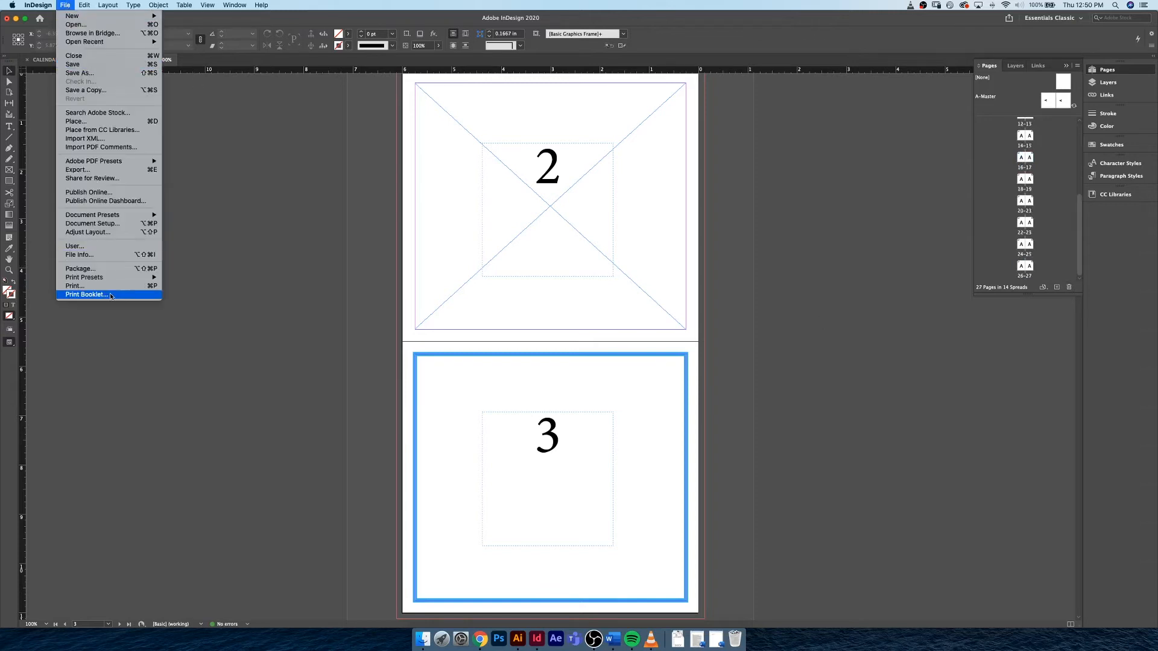
pyautogui.click(86, 295)
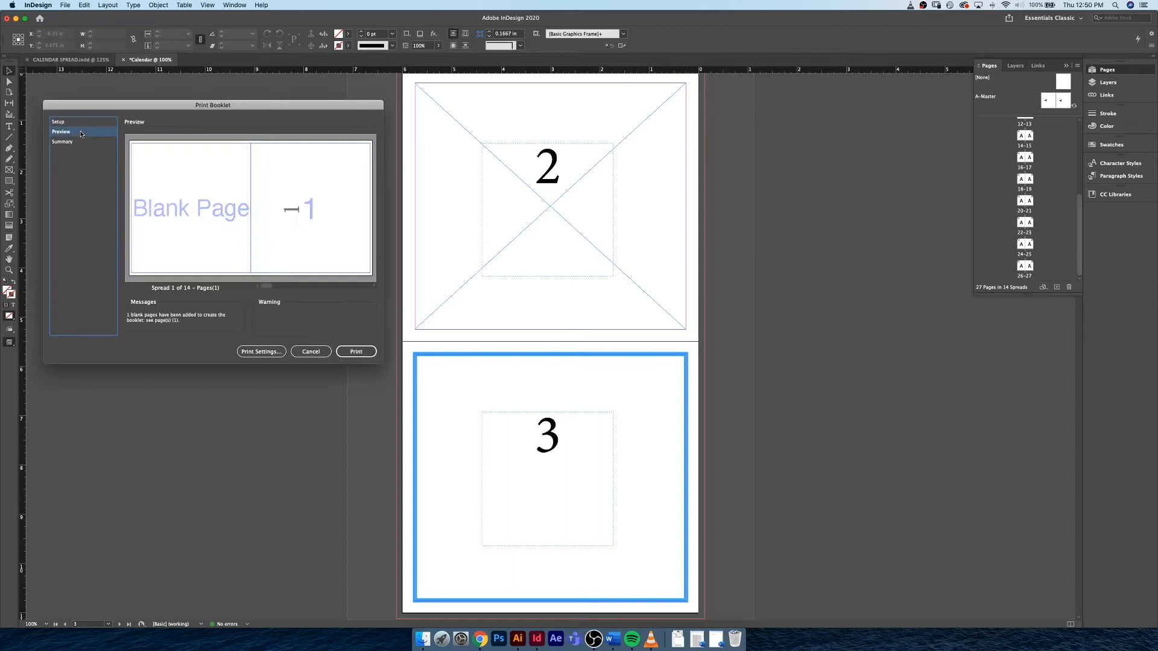
pyautogui.moveTo(269, 223)
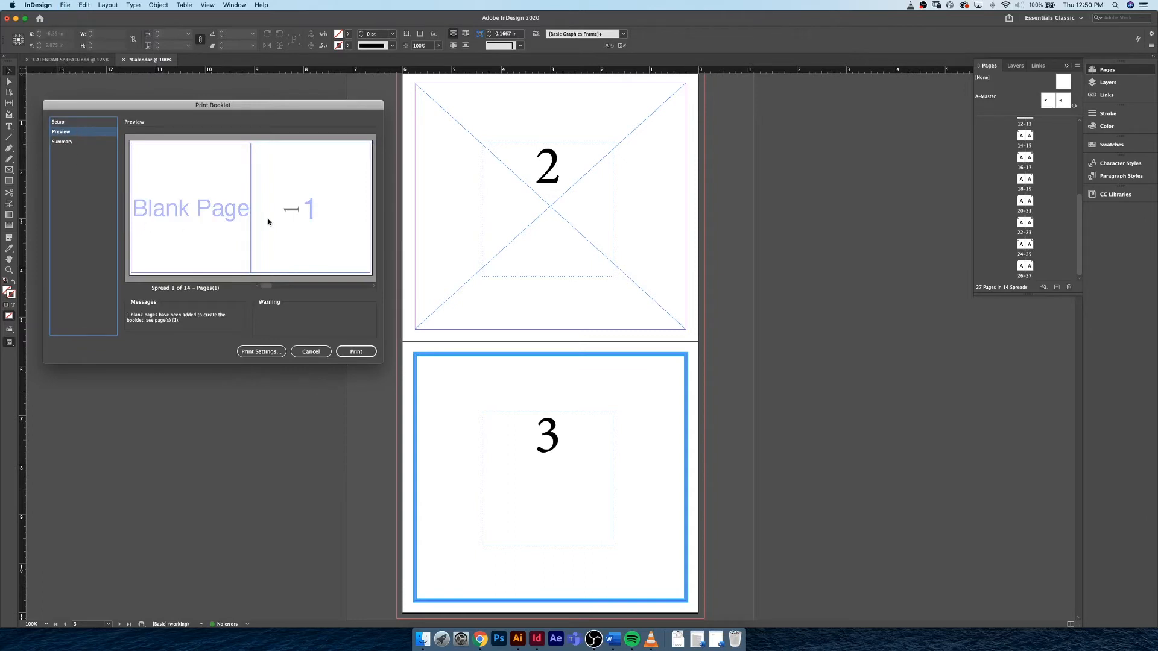
pyautogui.moveTo(217, 226)
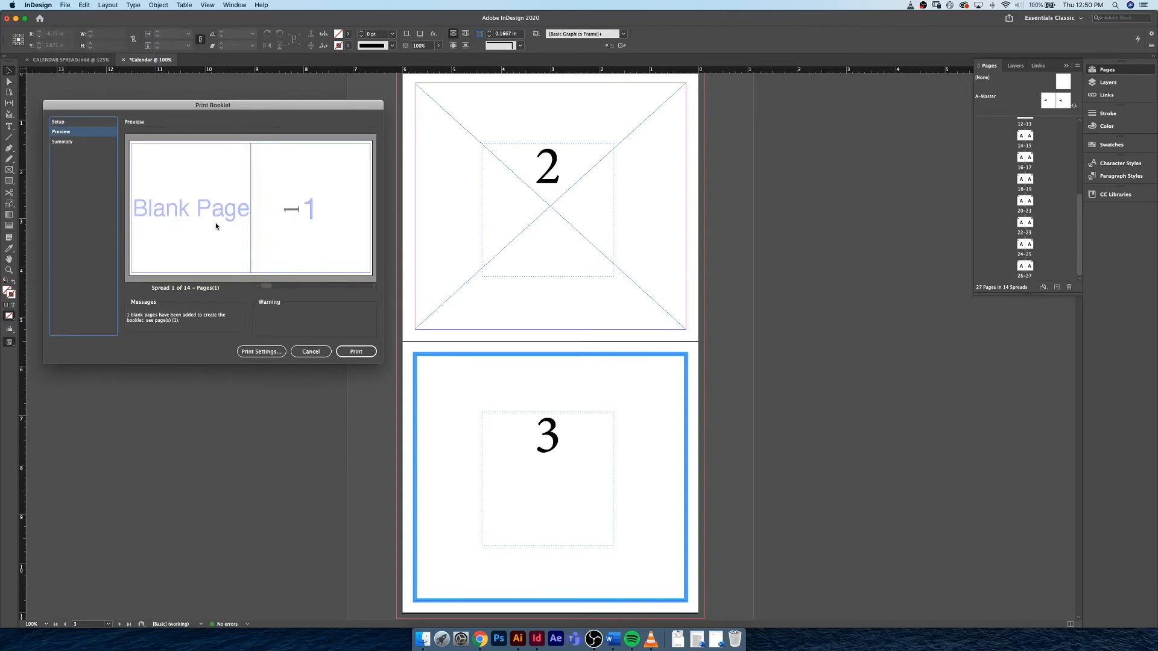
pyautogui.click(310, 351)
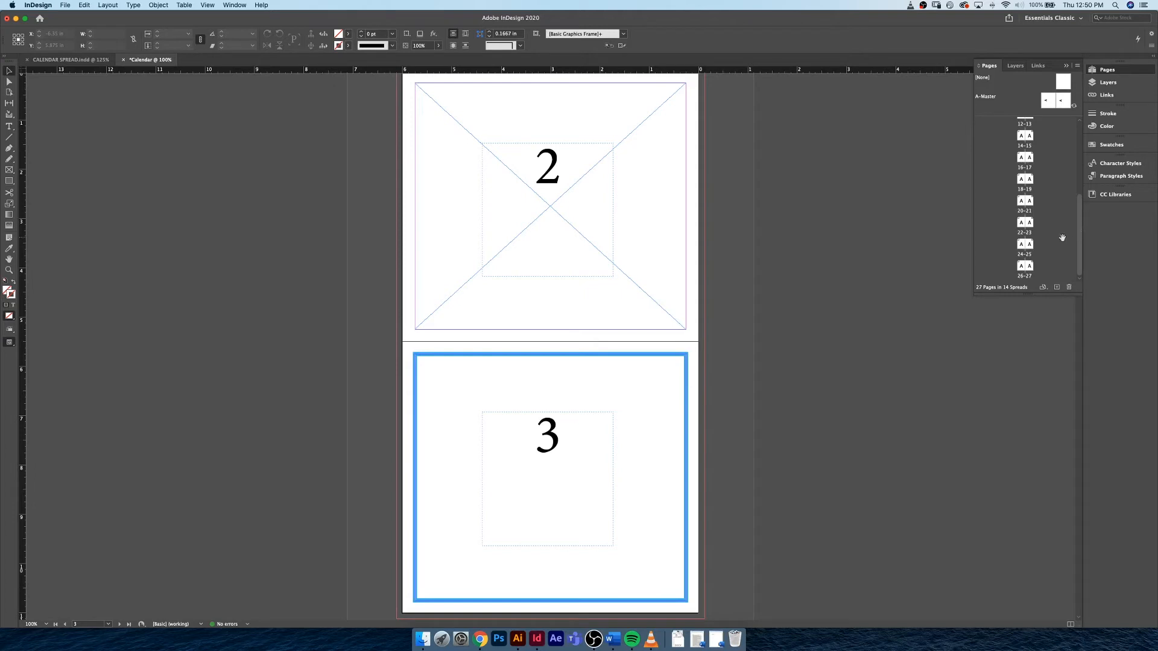
pyautogui.moveTo(1050, 237)
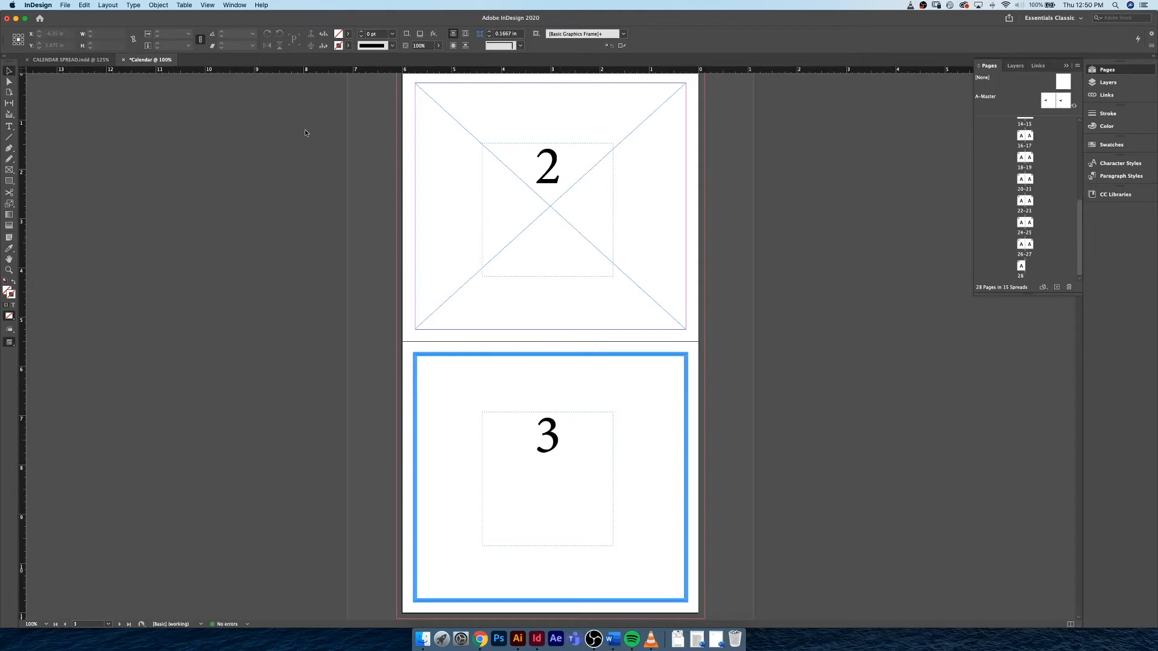
# - Reopen Print Booklet, preview the first spread pairing pages 28 and 1, then return to Setup
pyautogui.click(65, 5)
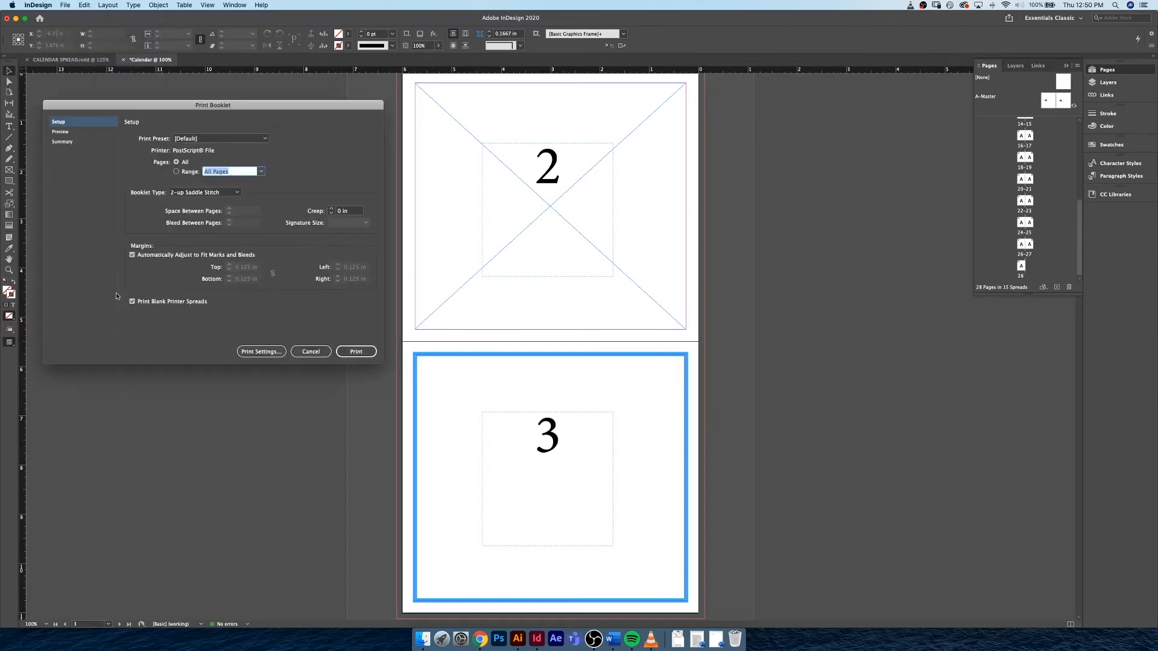
pyautogui.click(60, 131)
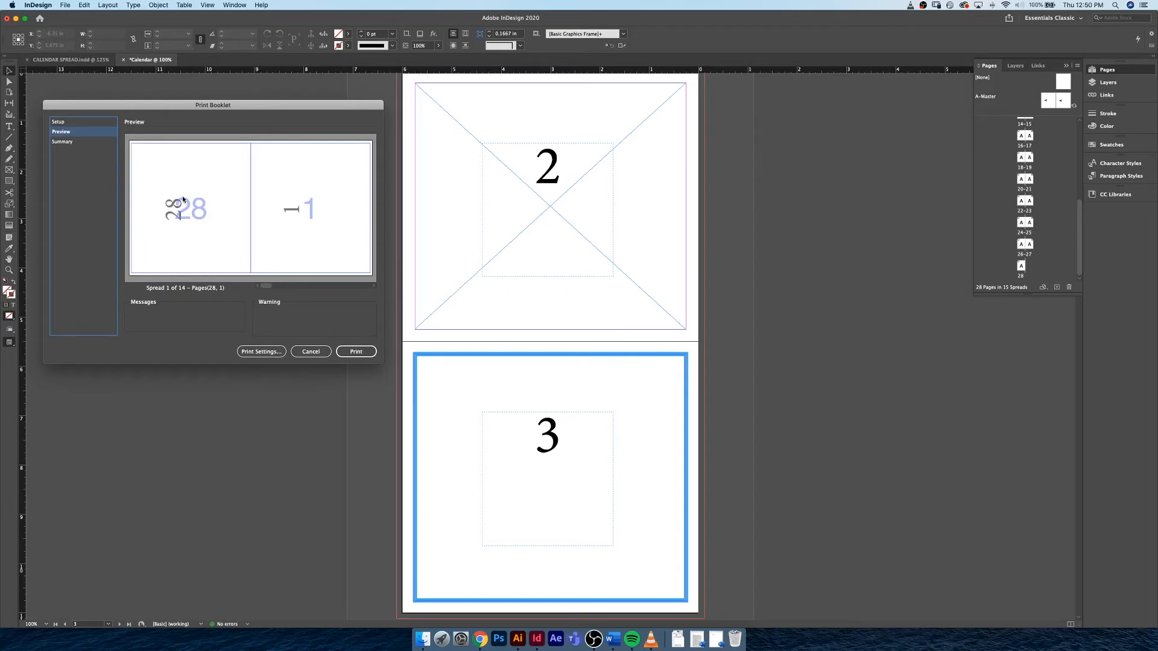
pyautogui.click(58, 122)
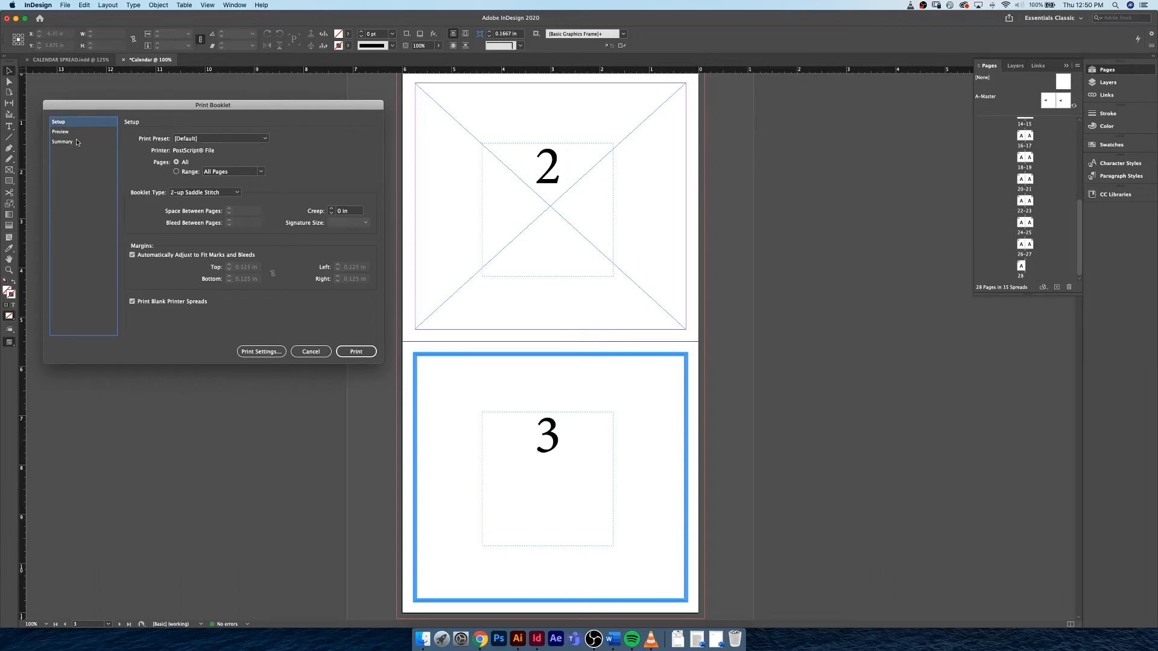
pyautogui.moveTo(240, 181)
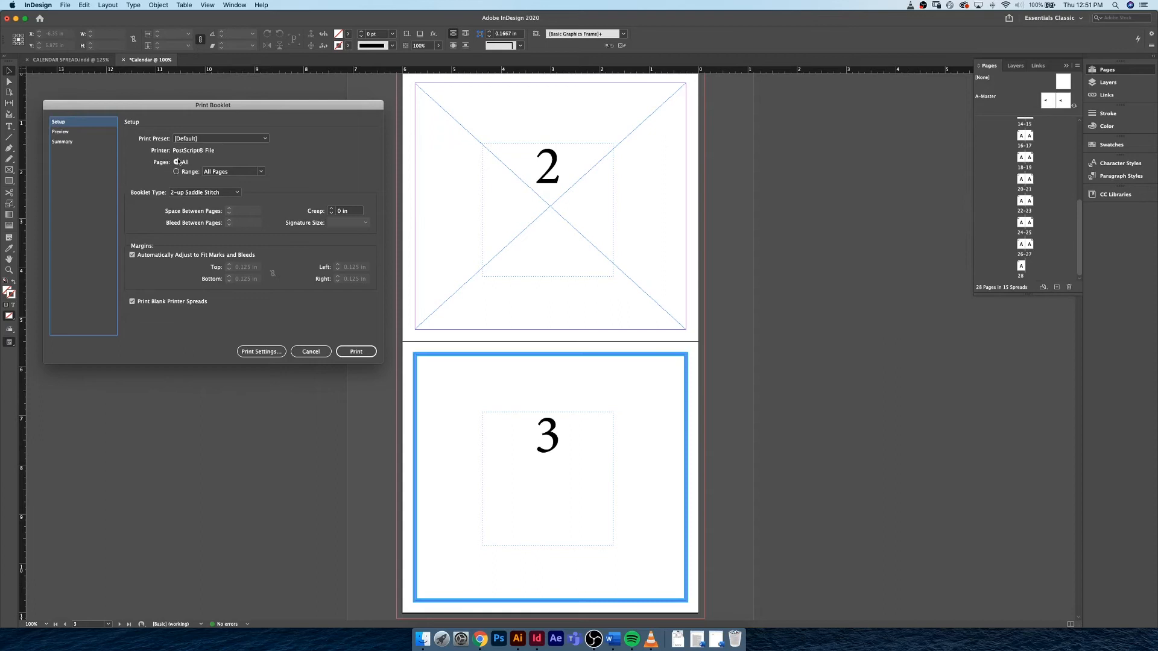
# - Check the Print Preset list keeping [Default], then open the Booklet Type dropdown
pyautogui.click(220, 138)
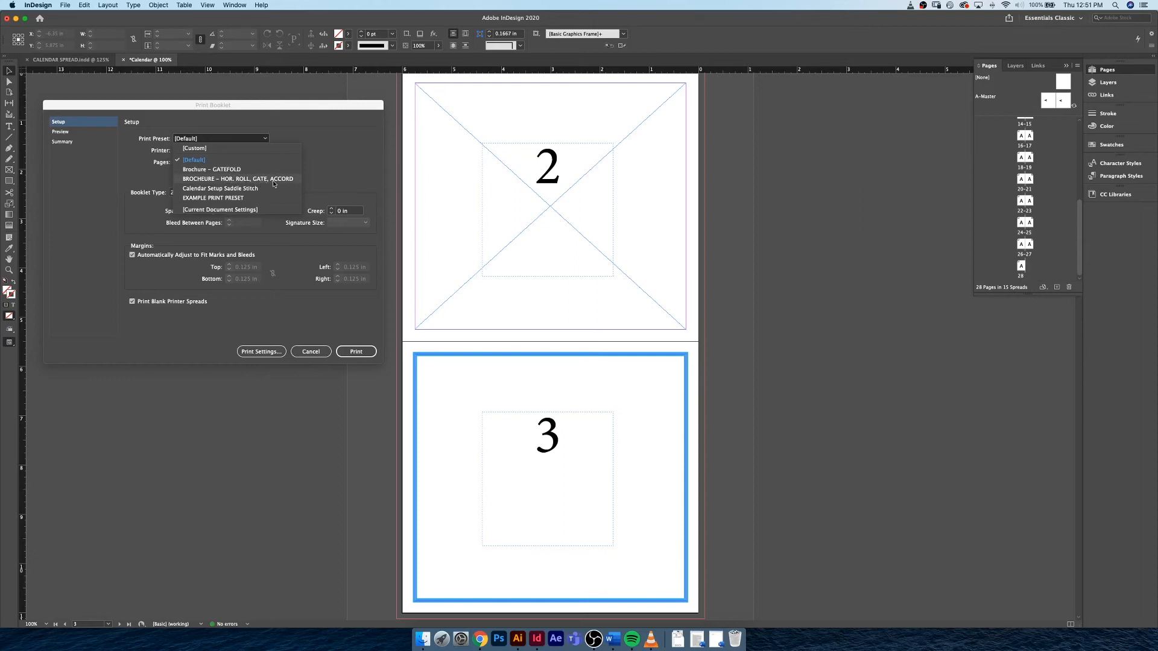
pyautogui.moveTo(271, 191)
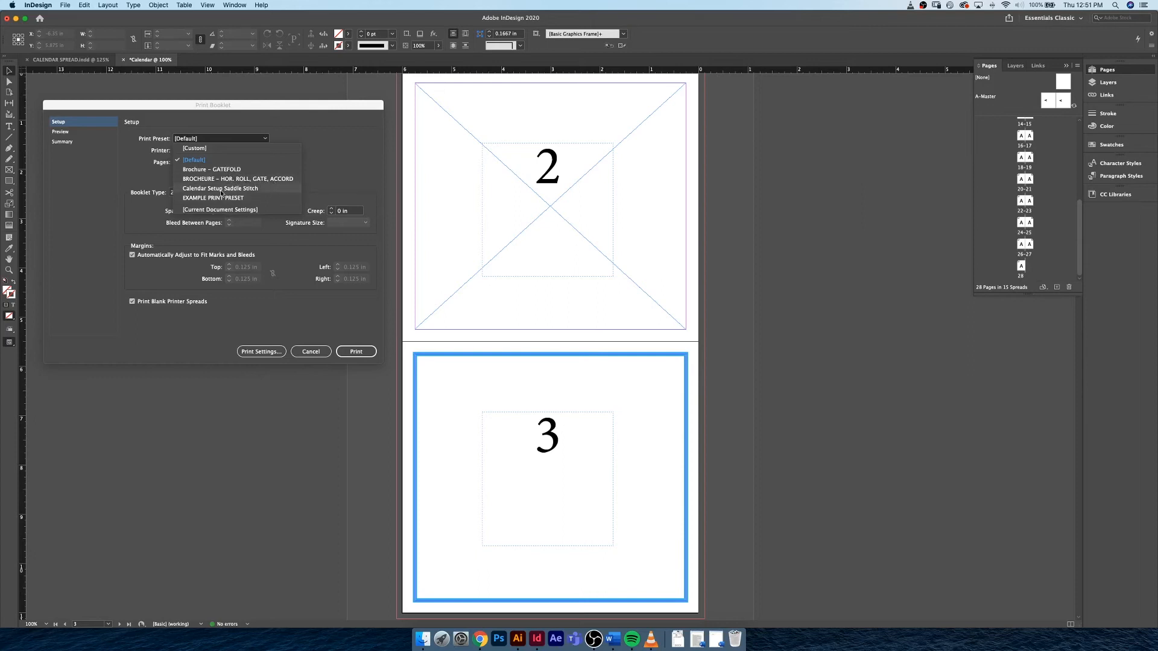
pyautogui.moveTo(260, 194)
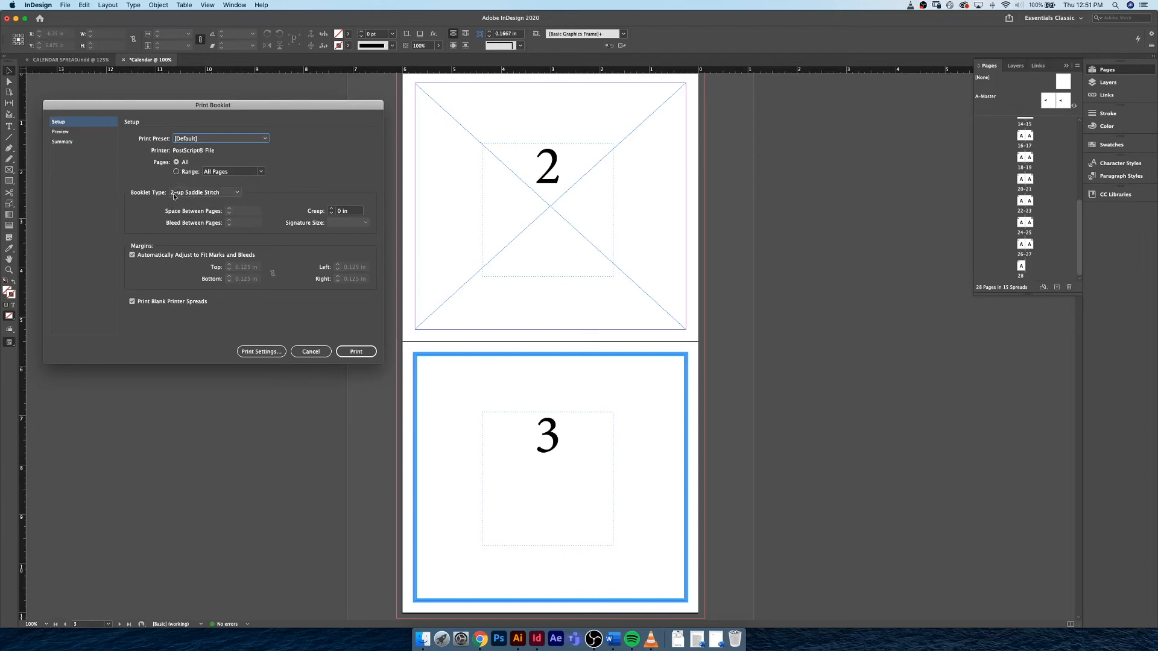
pyautogui.click(234, 191)
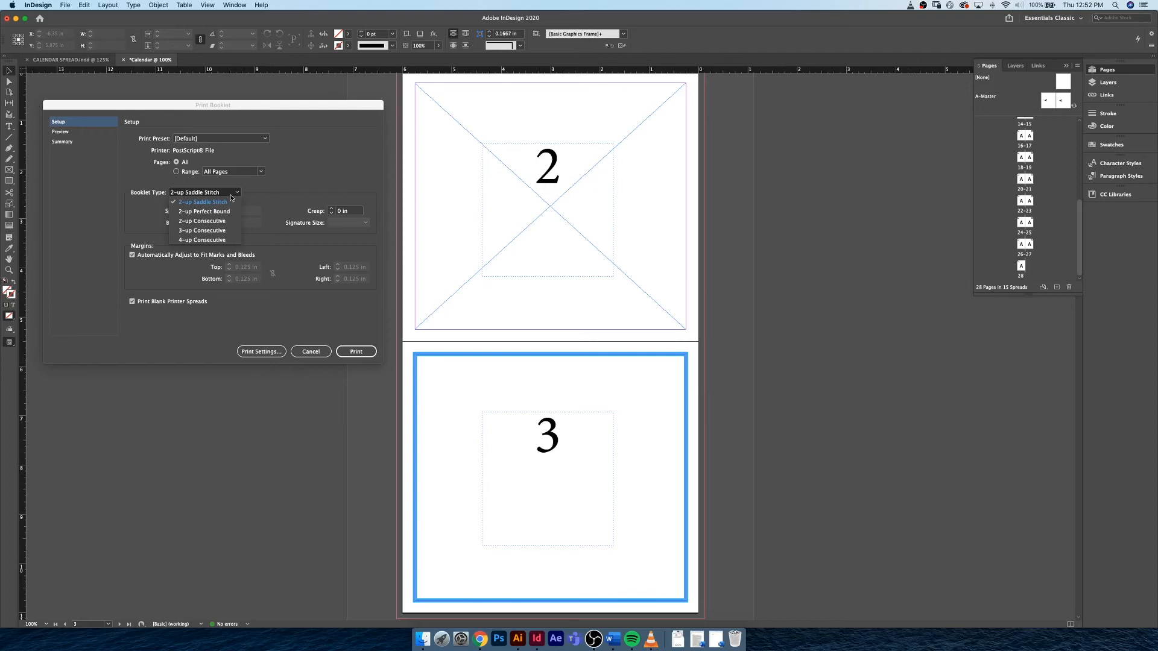
# - Preview 2-up Consecutive pairing pages 1 and 2, then reselect 2-up Saddle Stitch
pyautogui.click(200, 220)
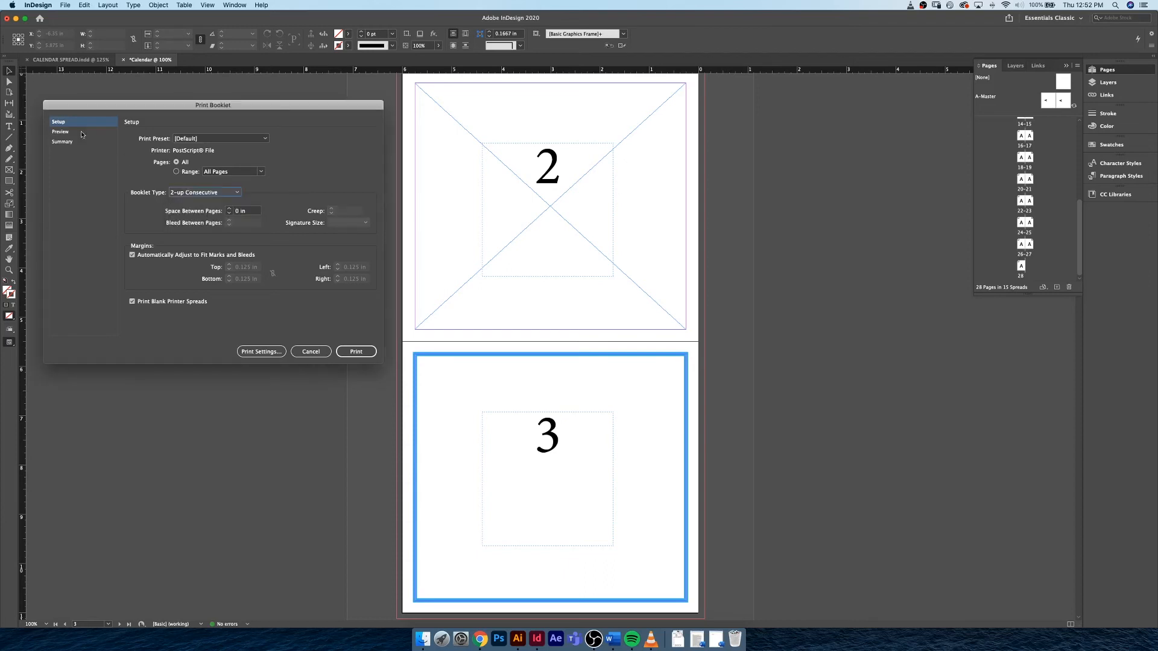
pyautogui.click(61, 131)
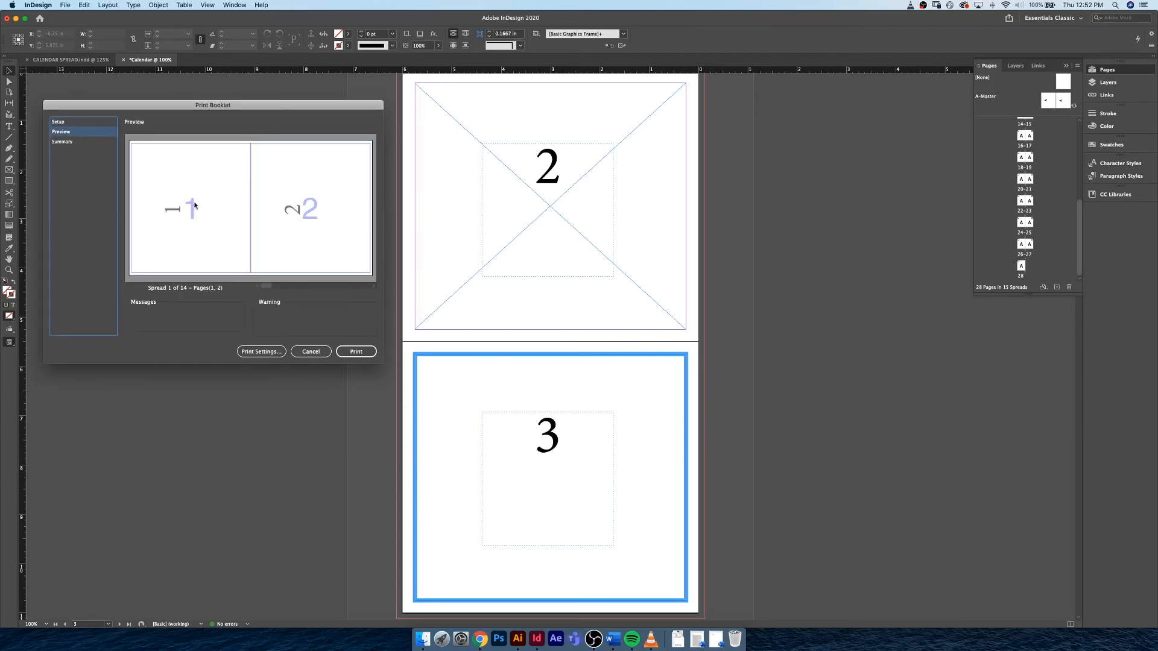
pyautogui.moveTo(332, 205)
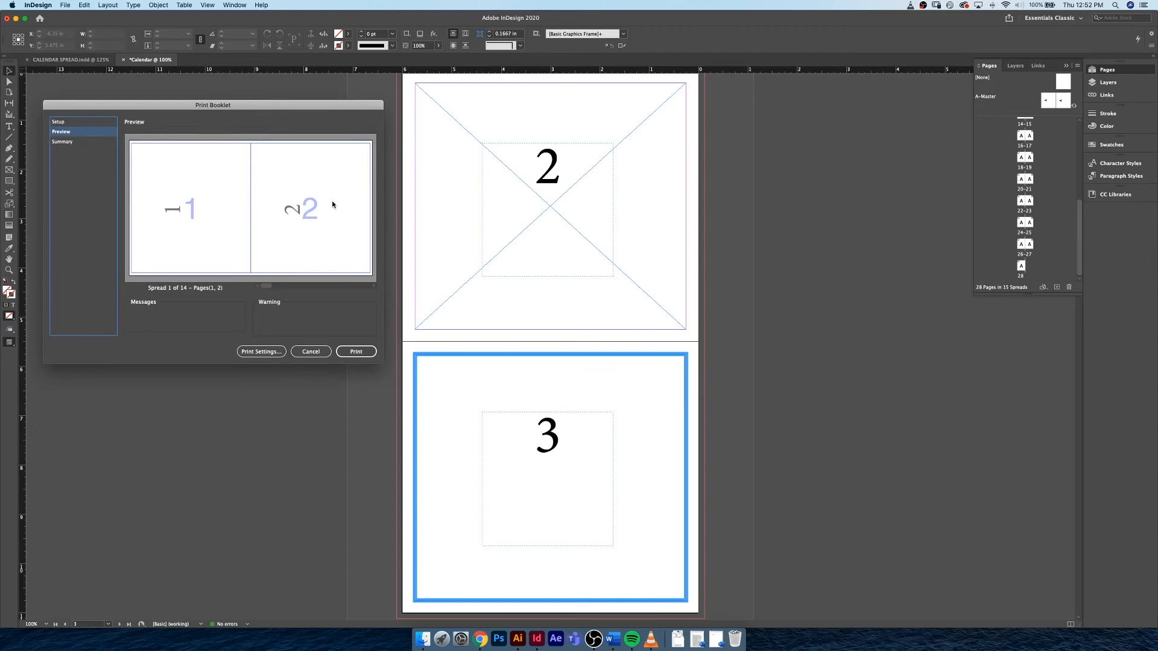
pyautogui.moveTo(184, 115)
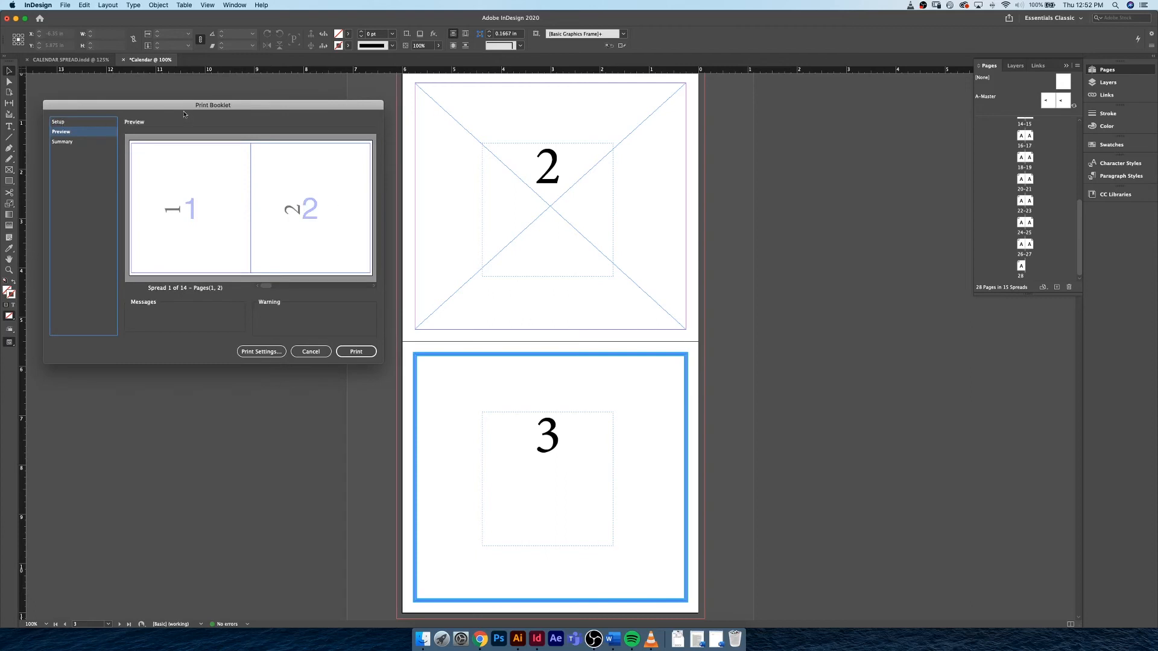
pyautogui.moveTo(184, 112)
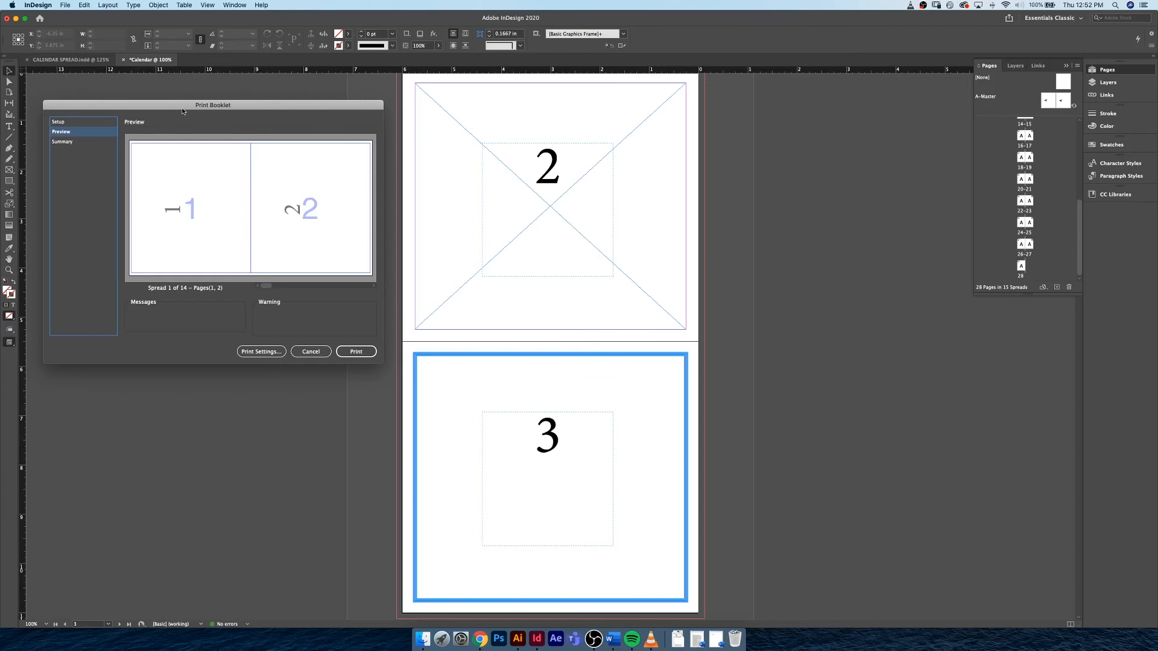
pyautogui.moveTo(200, 183)
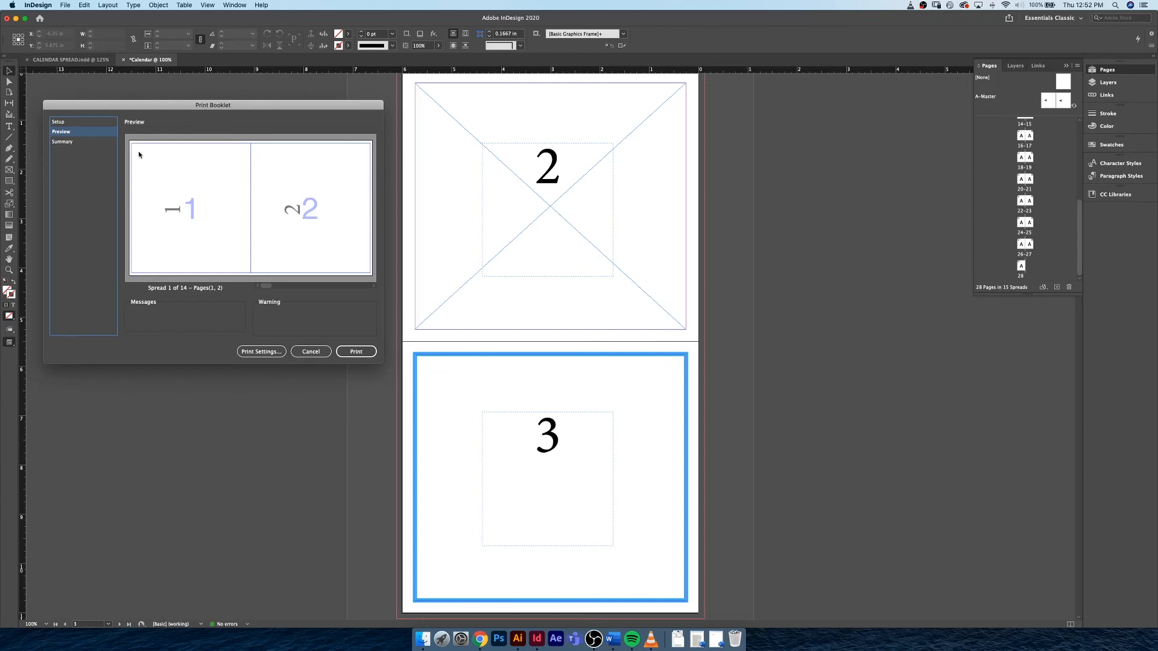
pyautogui.click(59, 121)
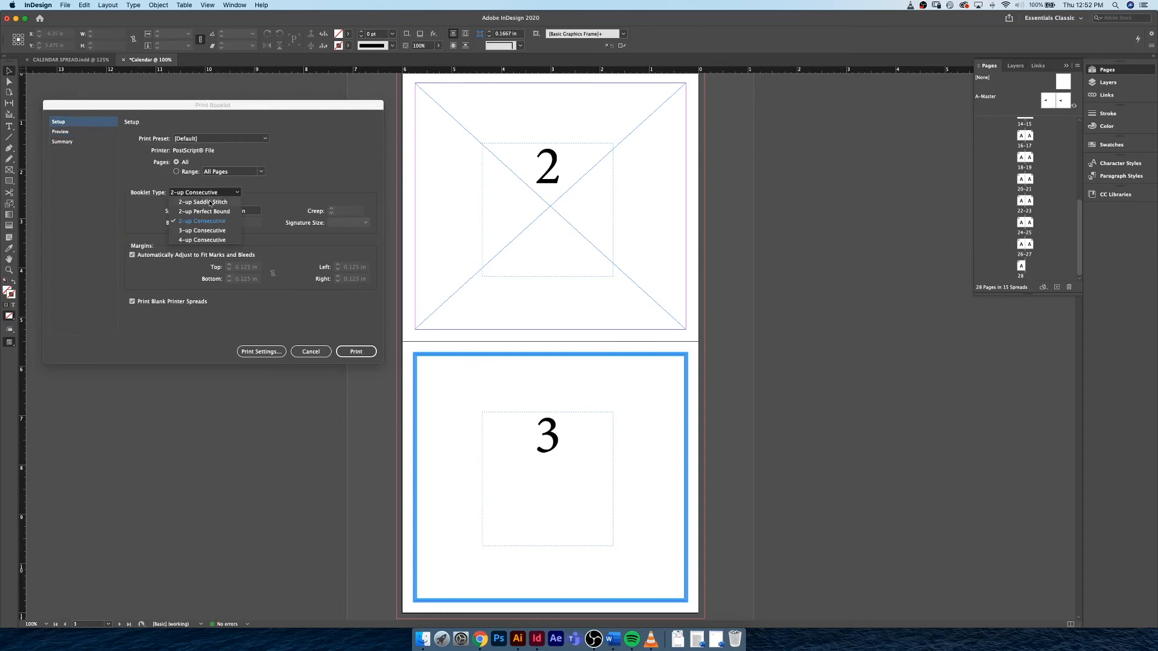
pyautogui.click(200, 203)
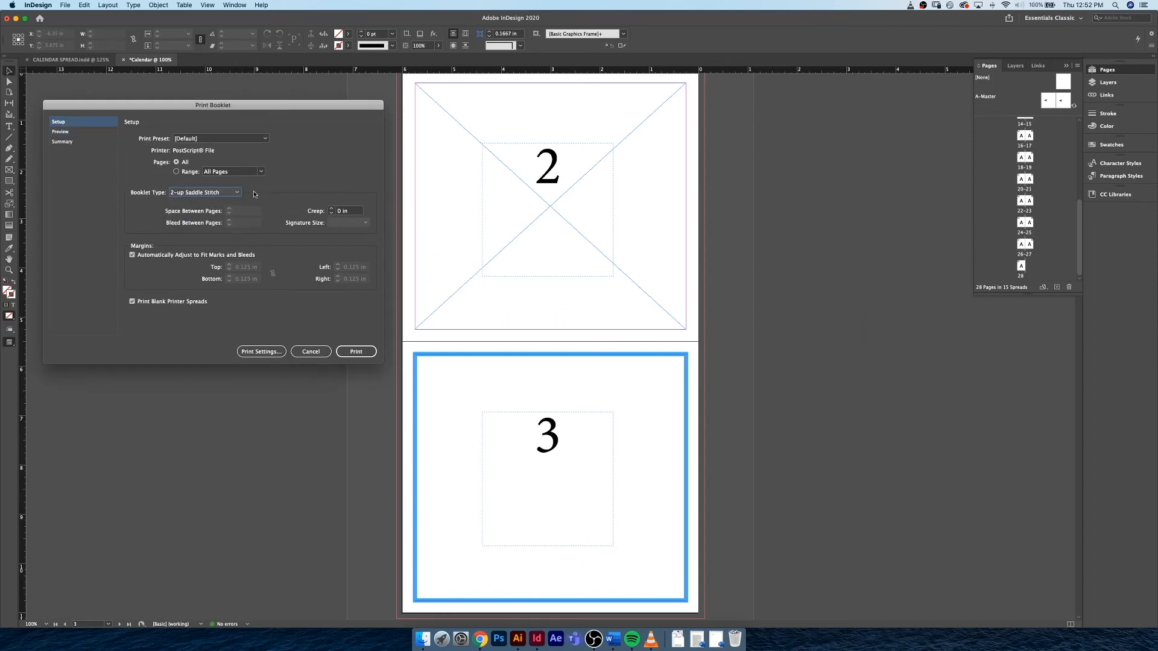
pyautogui.moveTo(204, 200)
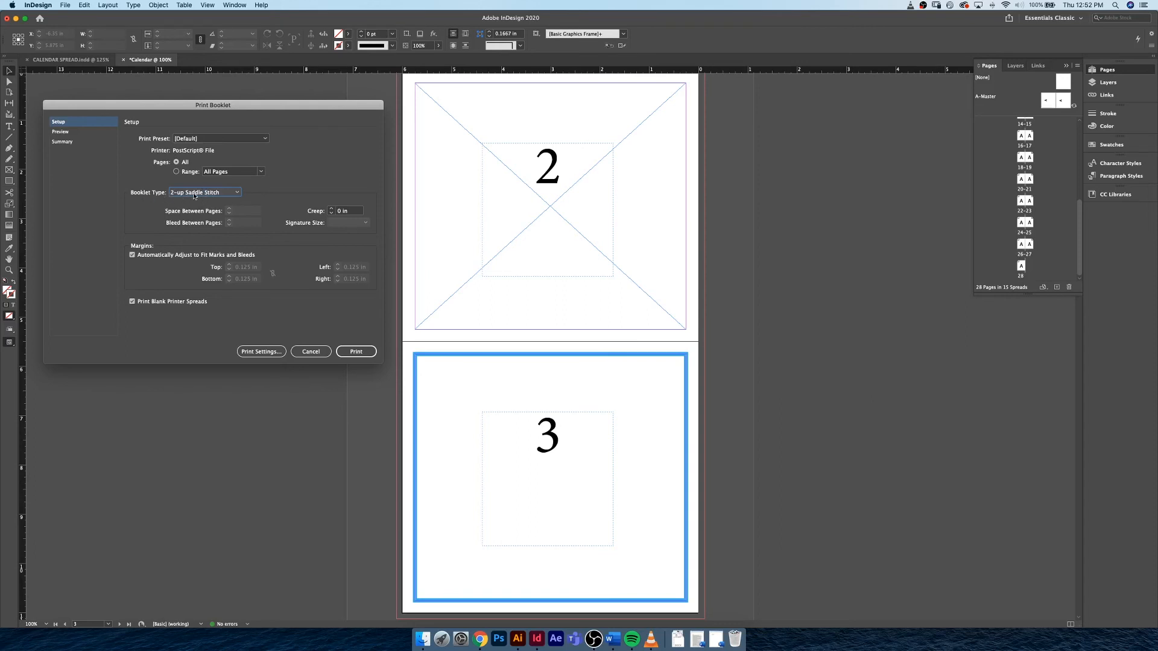
pyautogui.moveTo(270, 238)
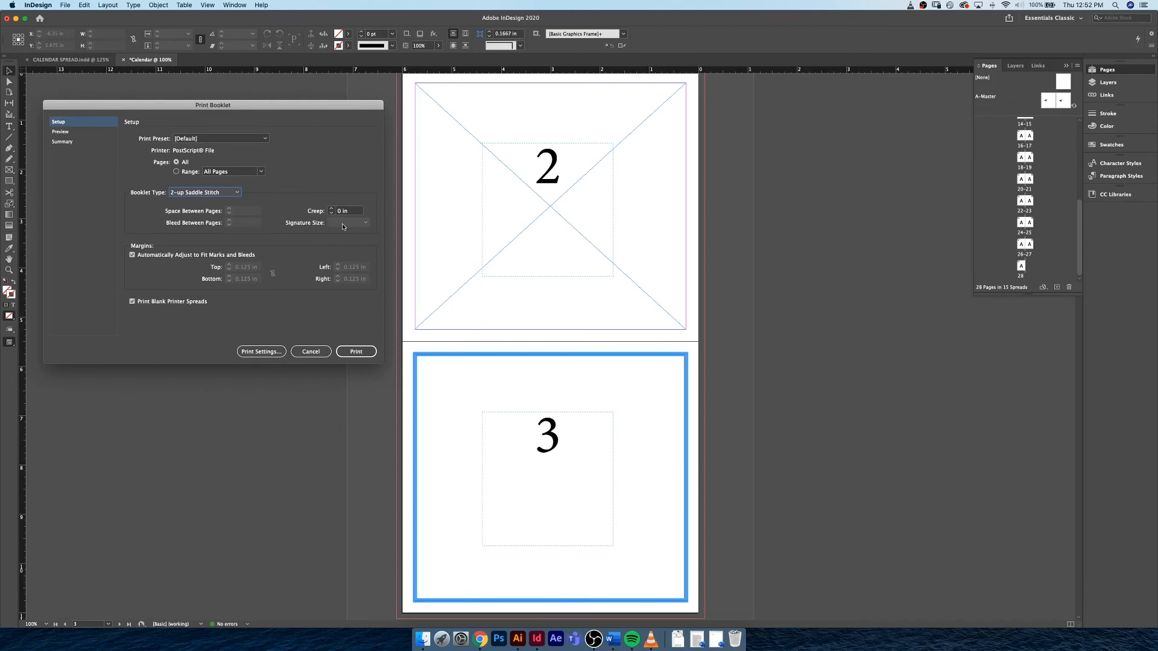
pyautogui.moveTo(80, 144)
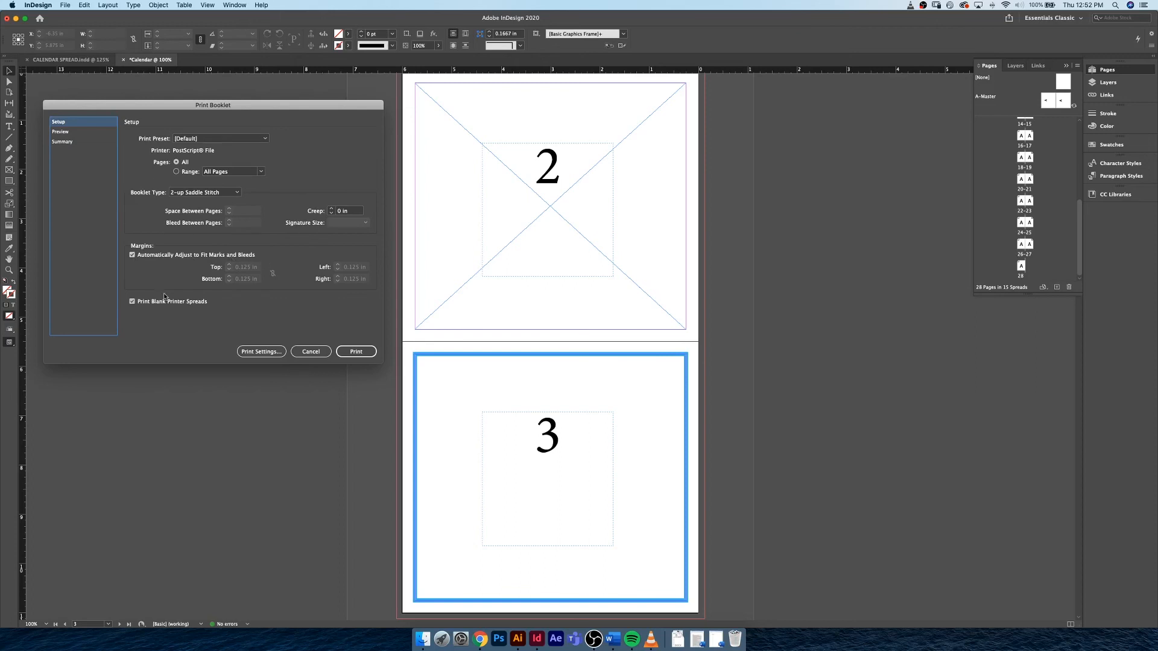
pyautogui.moveTo(228, 287)
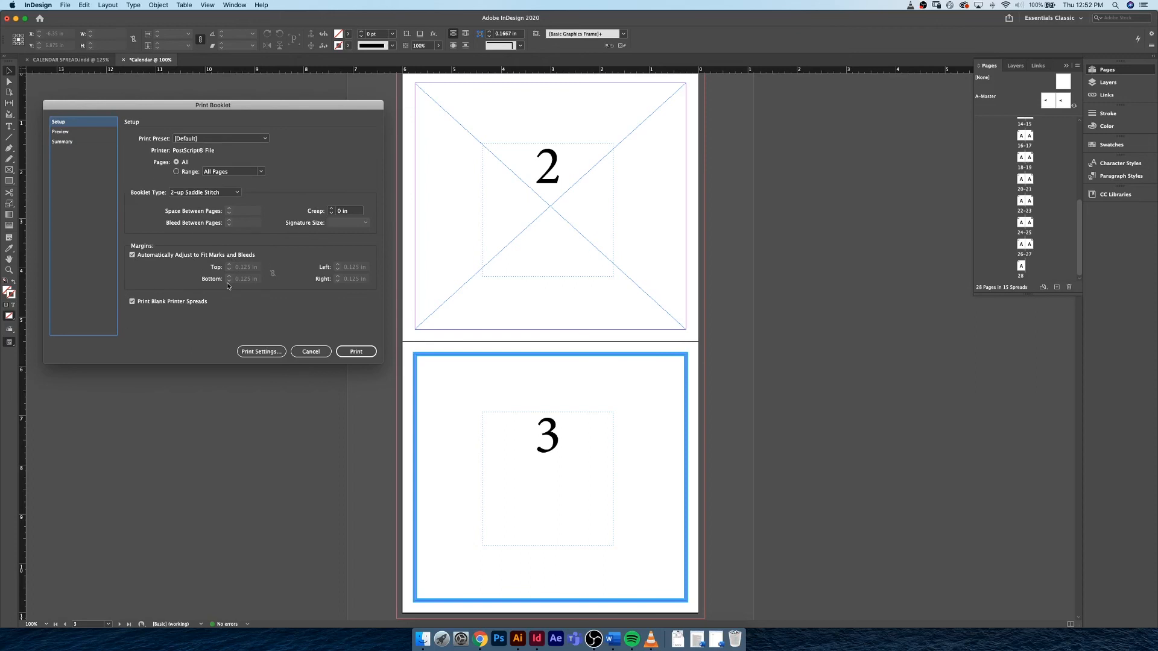
pyautogui.moveTo(251, 302)
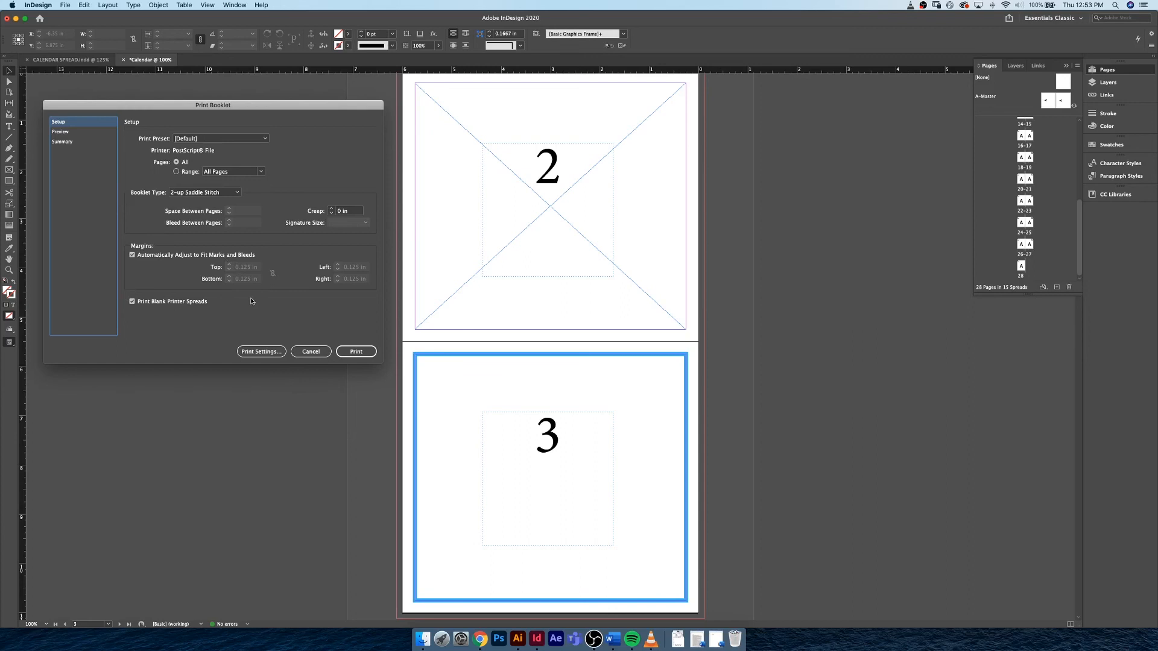
# - Open Print Settings from the saddle-stitch Print Booklet dialog
pyautogui.click(261, 351)
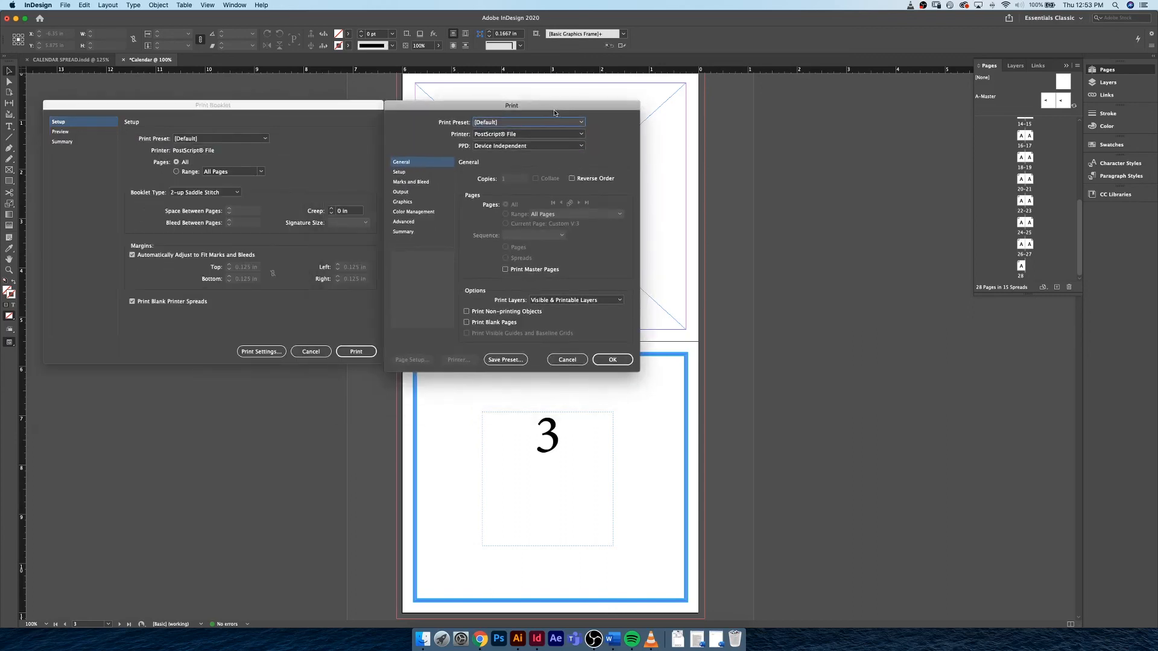
# - Try Crop Marks and the HP Deskjet 3050A J611 series PPD, then cancel
pyautogui.moveTo(553, 105); pyautogui.dragTo(562, 103)
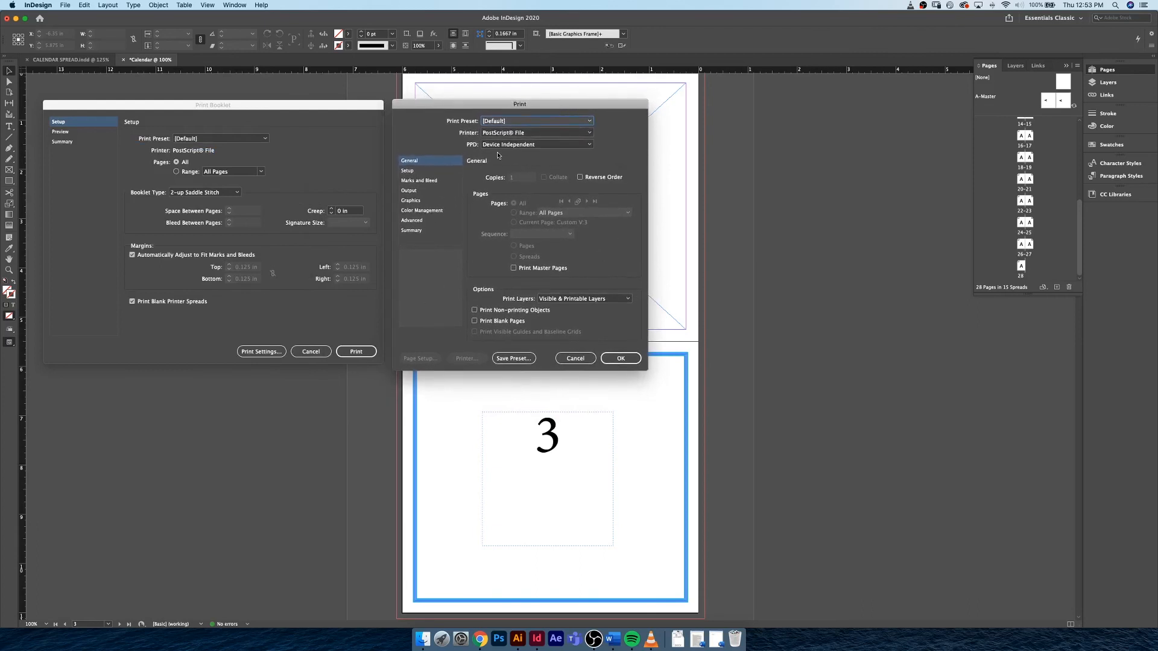
pyautogui.click(418, 181)
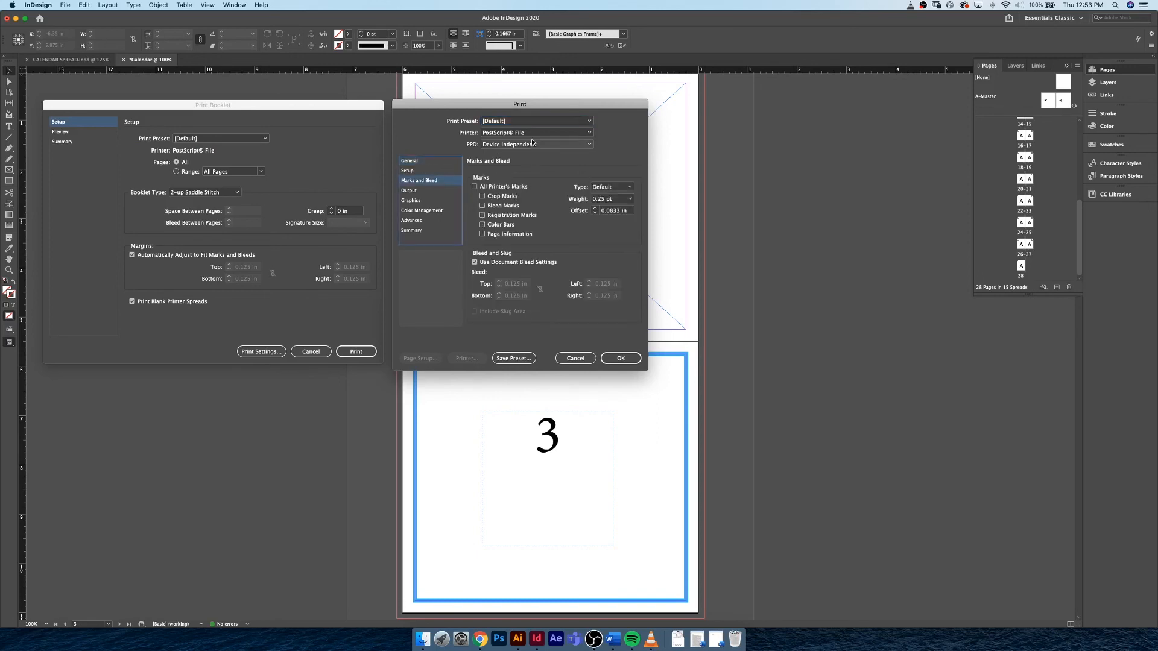
pyautogui.click(536, 144)
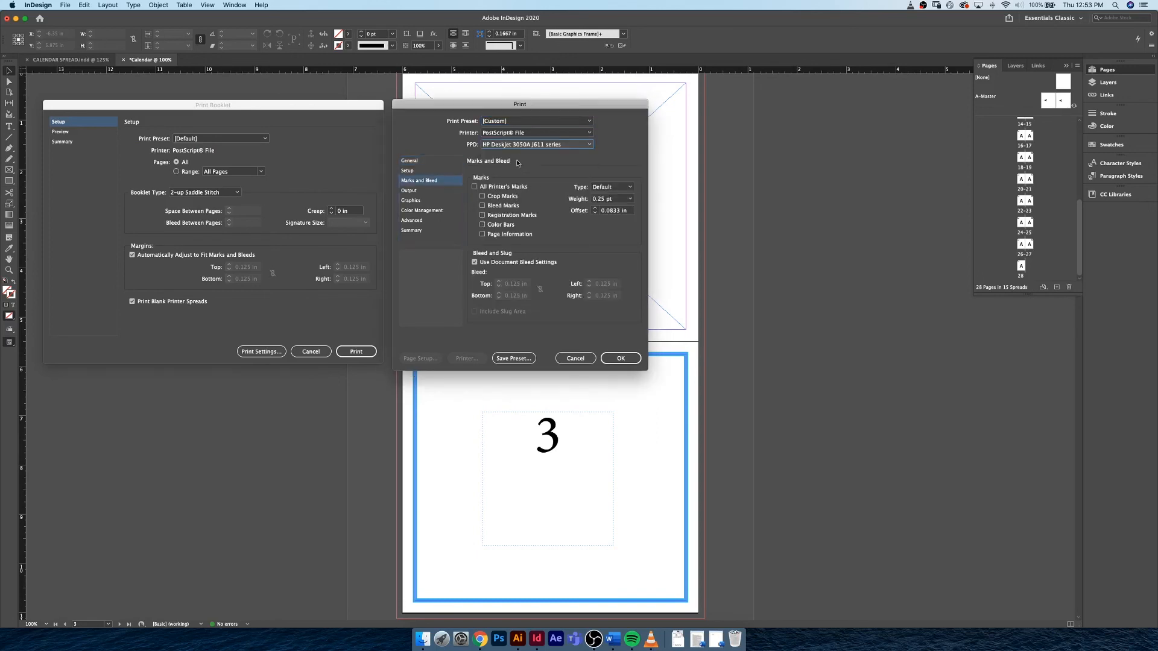
pyautogui.click(475, 186)
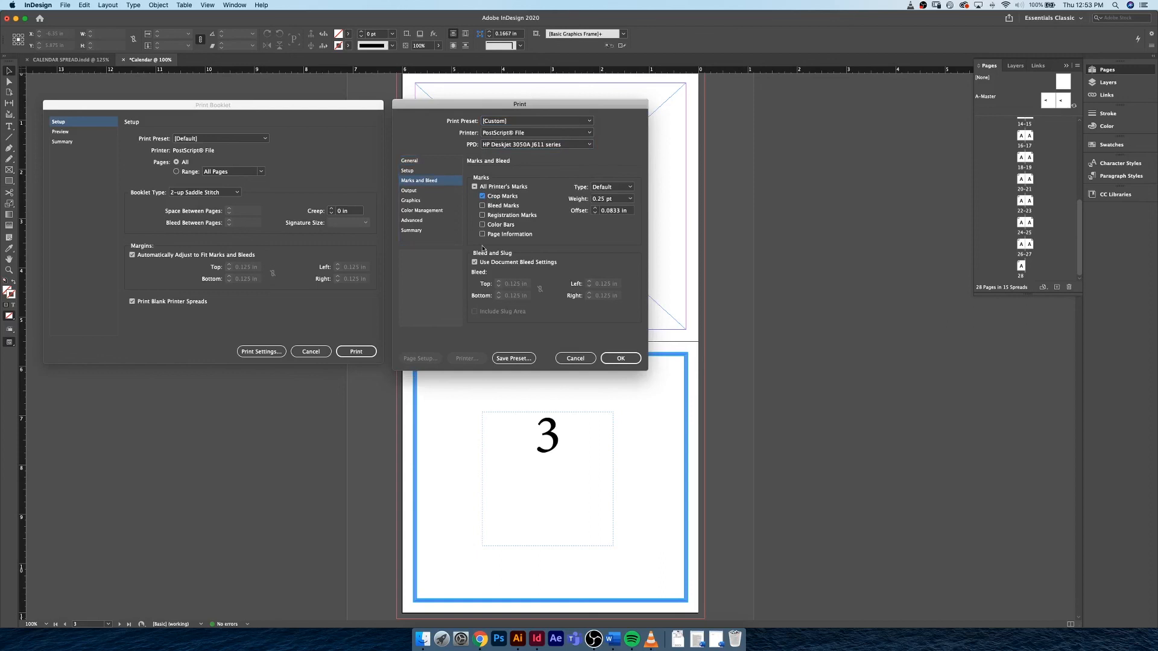
pyautogui.moveTo(408, 245)
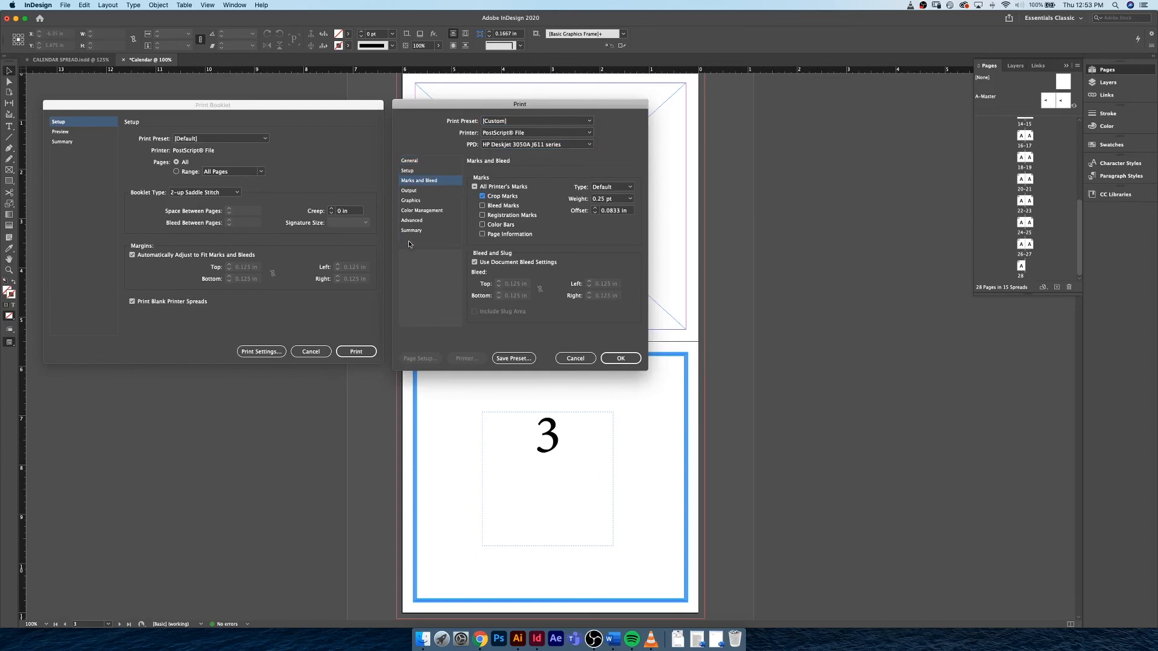
pyautogui.moveTo(435, 272)
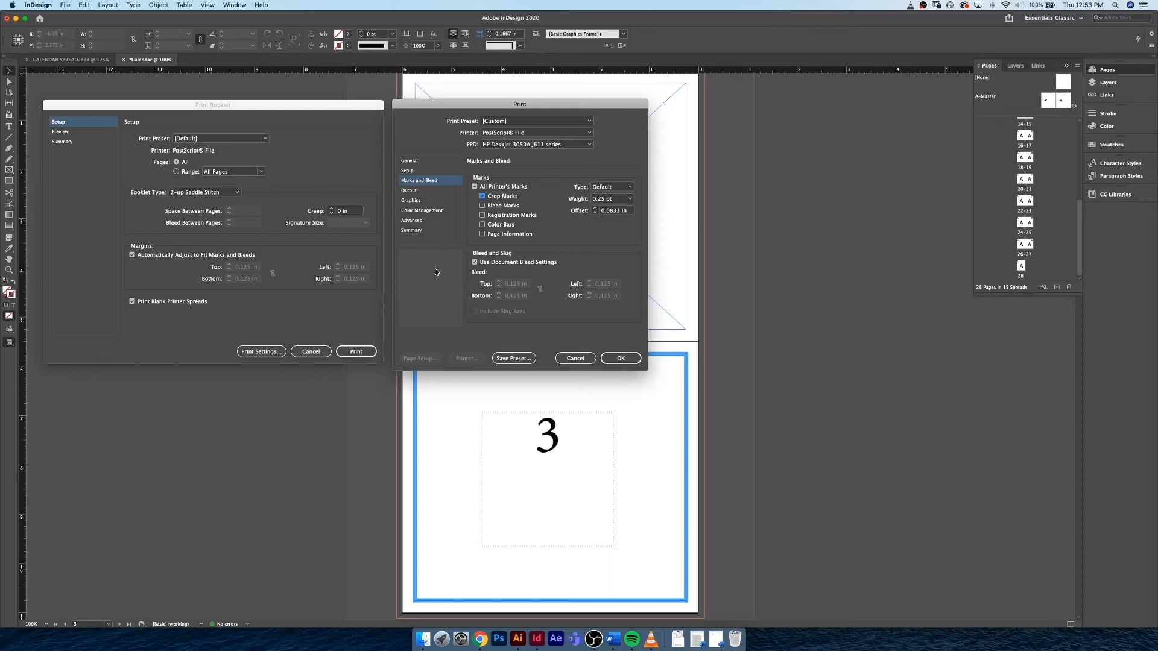
pyautogui.moveTo(437, 292)
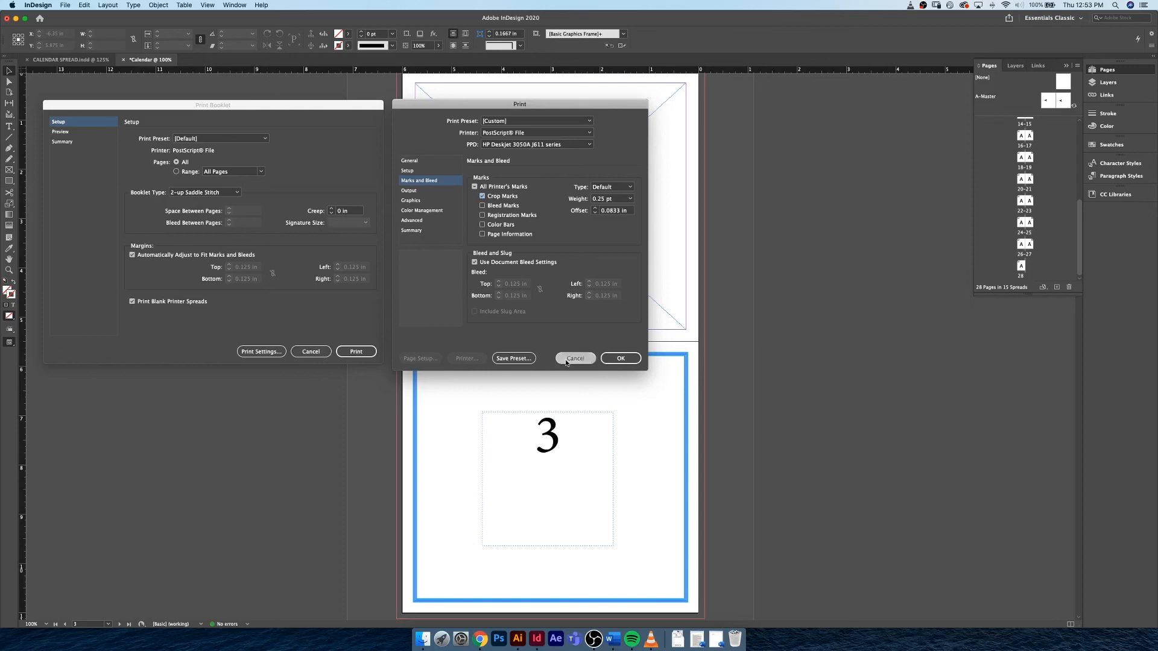
pyautogui.click(575, 358)
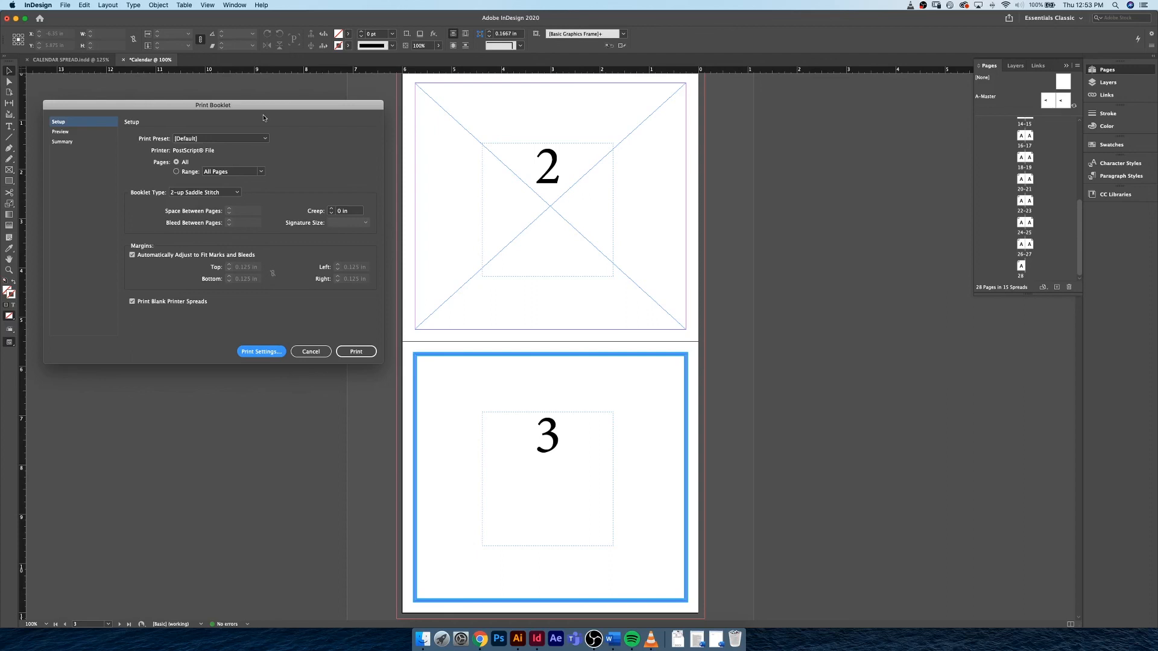
pyautogui.moveTo(216, 116)
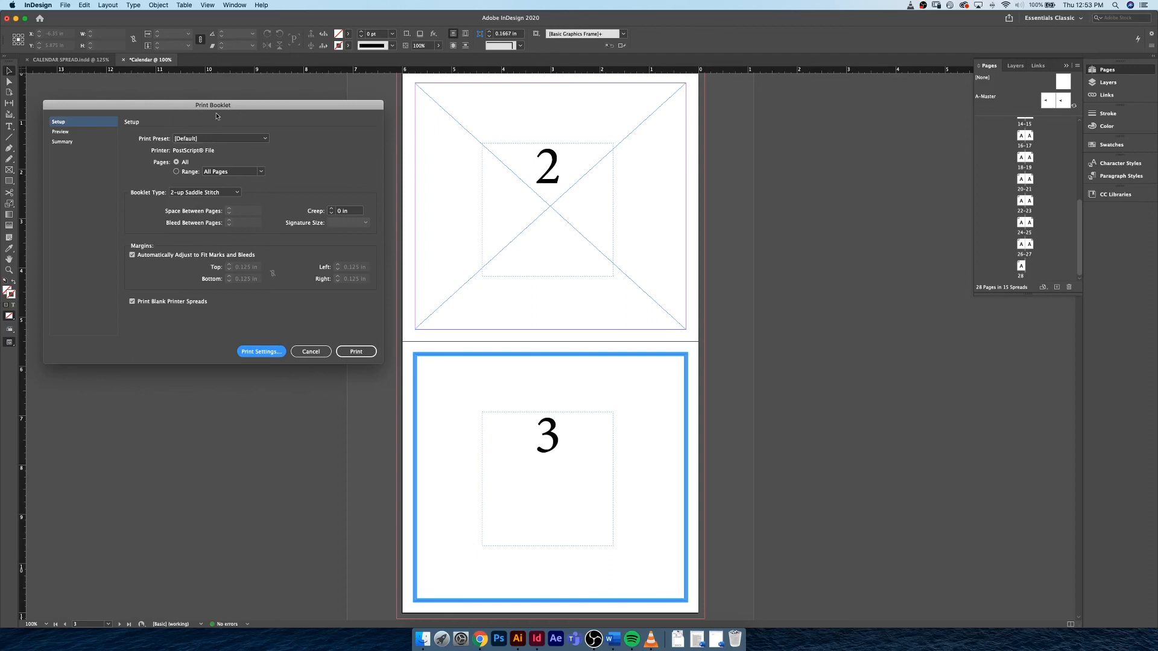
pyautogui.moveTo(333, 340)
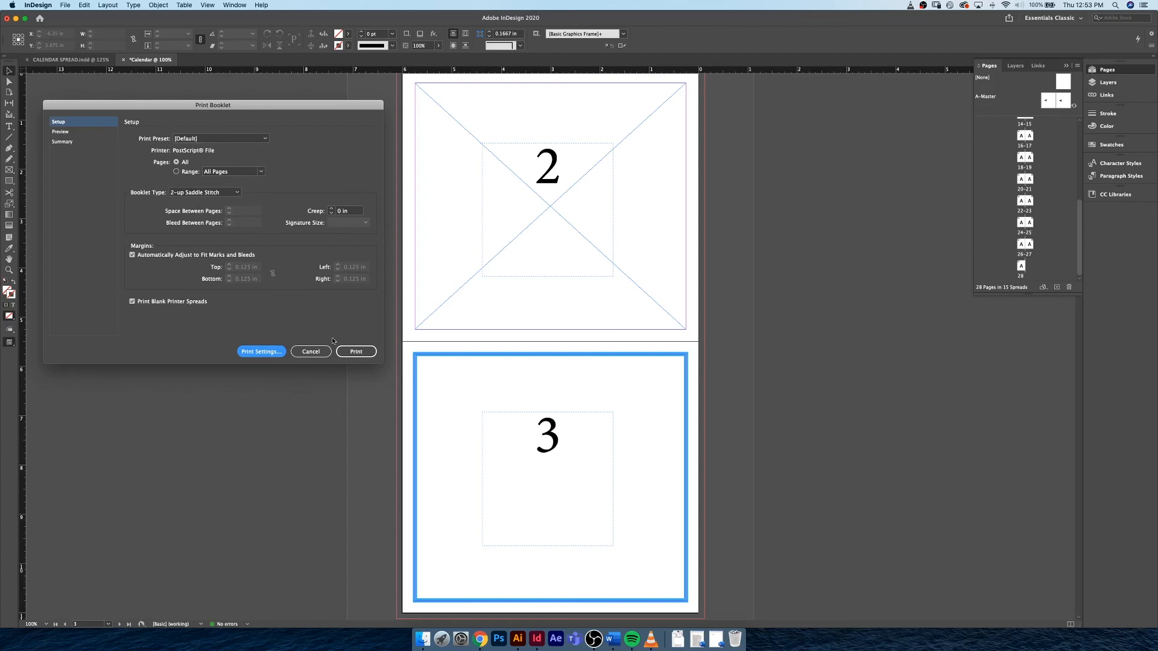
# - Cancel the Print Booklet dialog, returning to the spread of pages 2 and 3
pyautogui.click(310, 351)
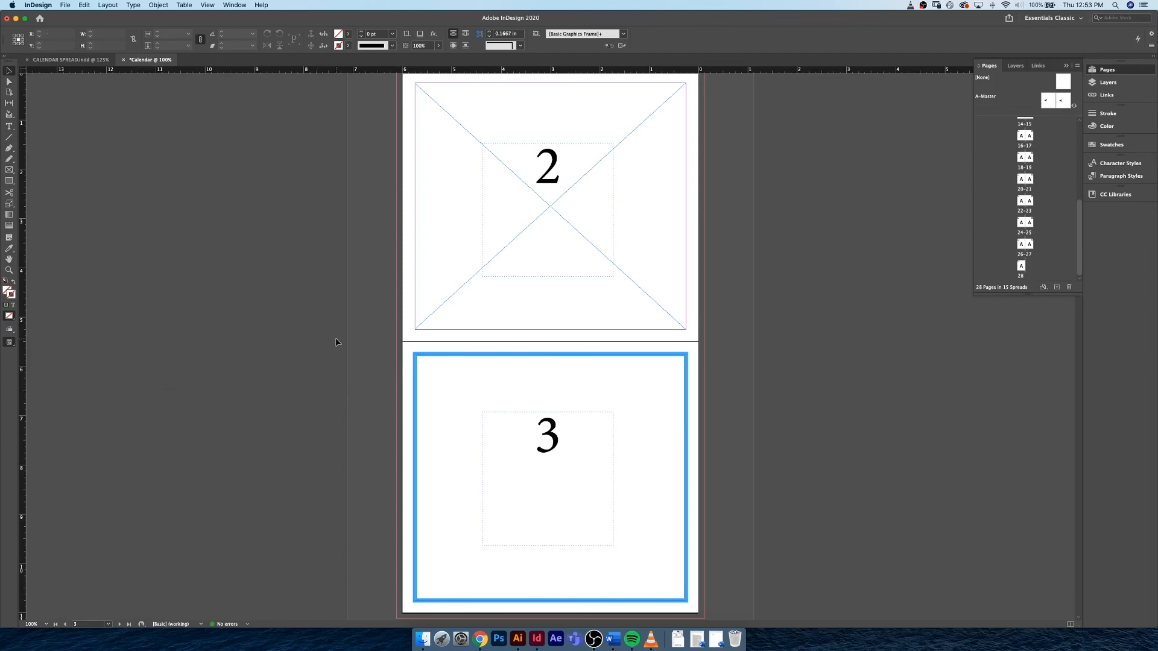